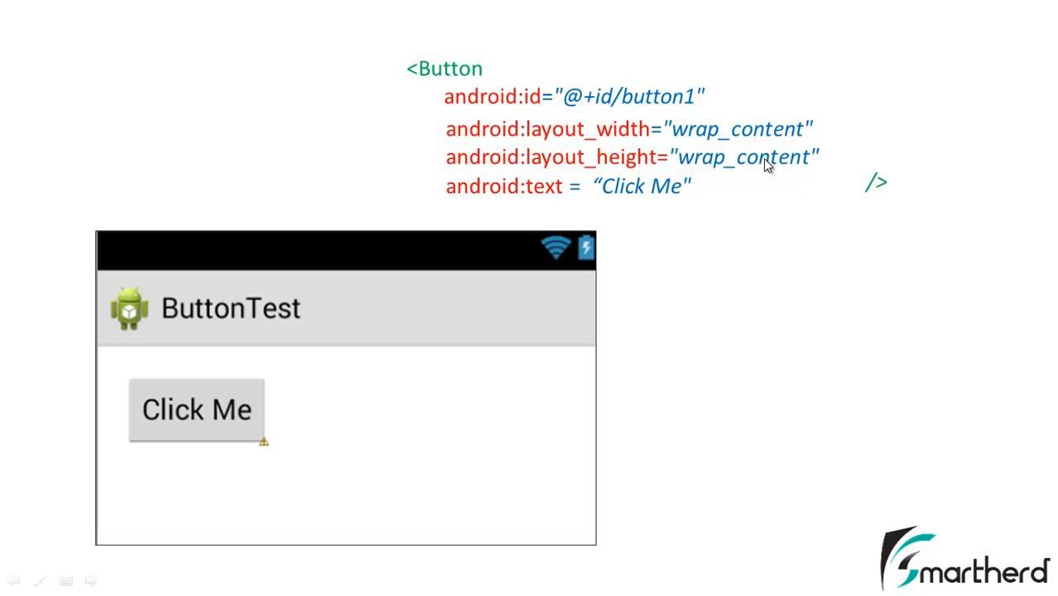
mouse_move(654, 192)
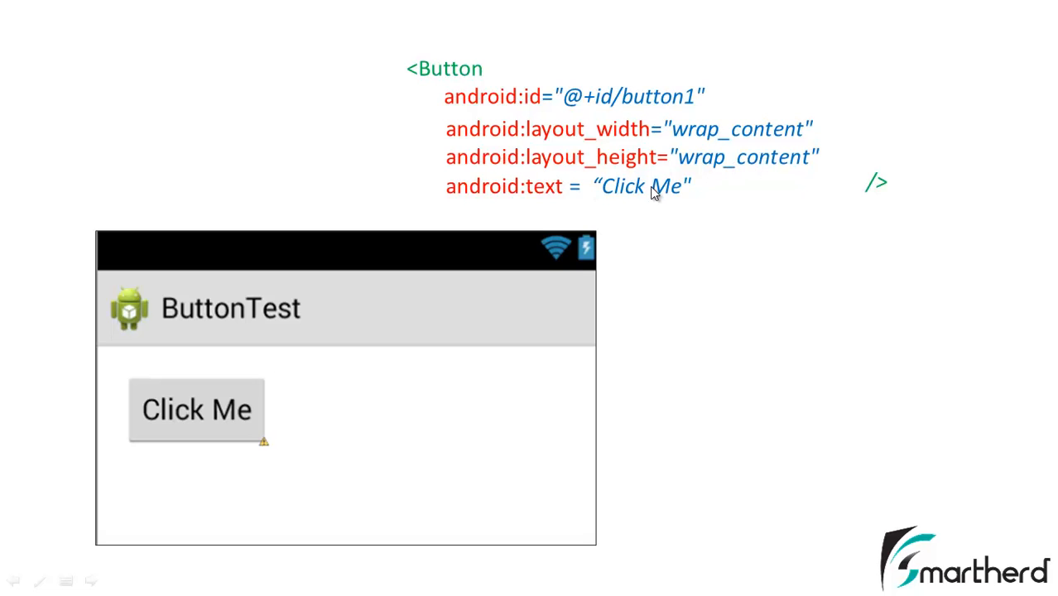
mouse_move(678, 238)
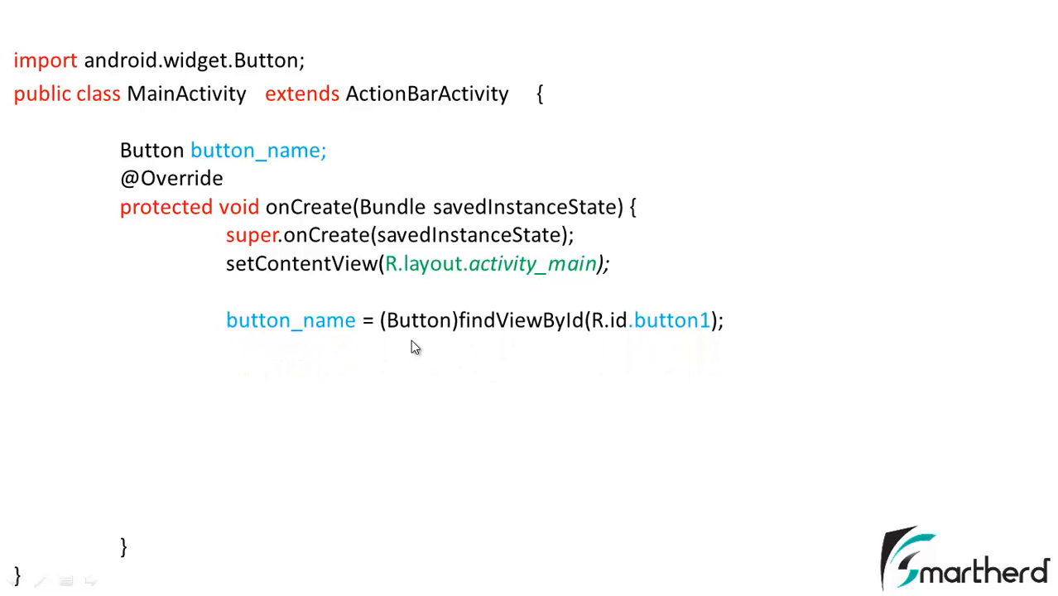
mouse_move(621, 349)
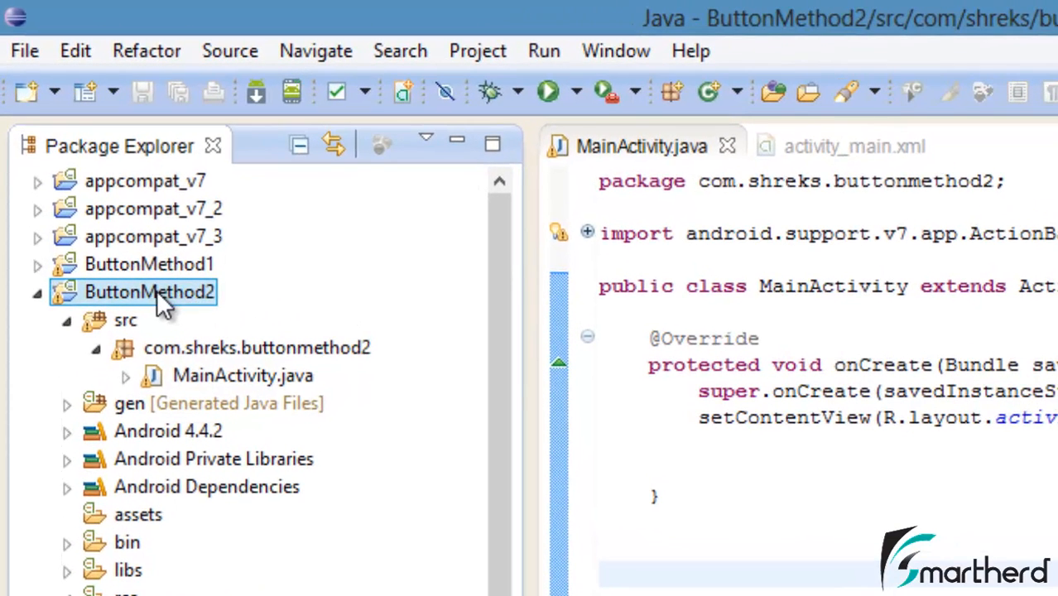
mouse_move(170, 302)
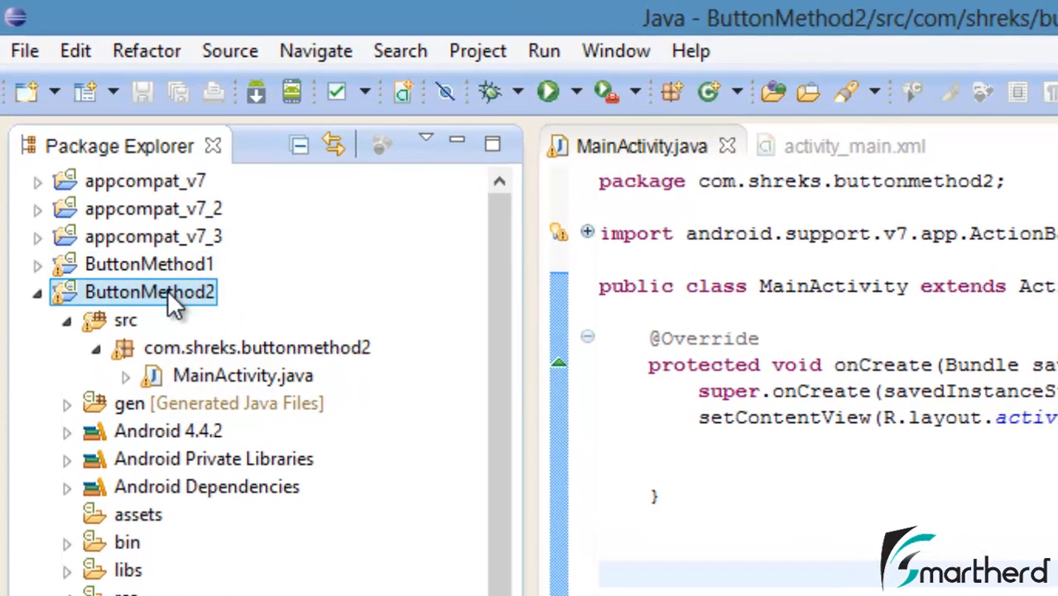
Select the ButtonMethod2 project and bring up its activity_main.xml layout in the editor.
click(242, 375)
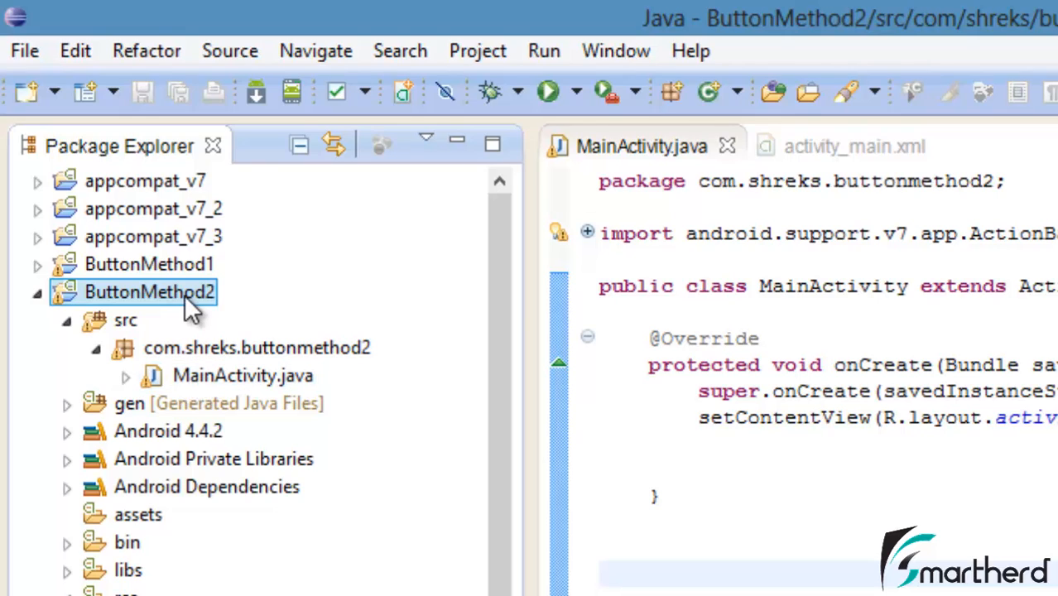
click(242, 375)
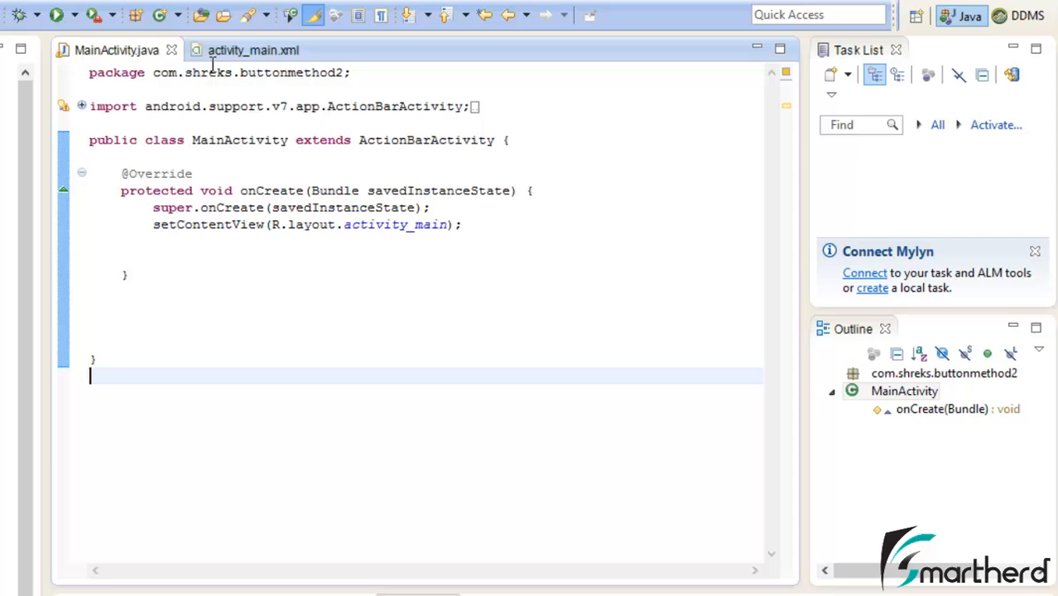
click(253, 50)
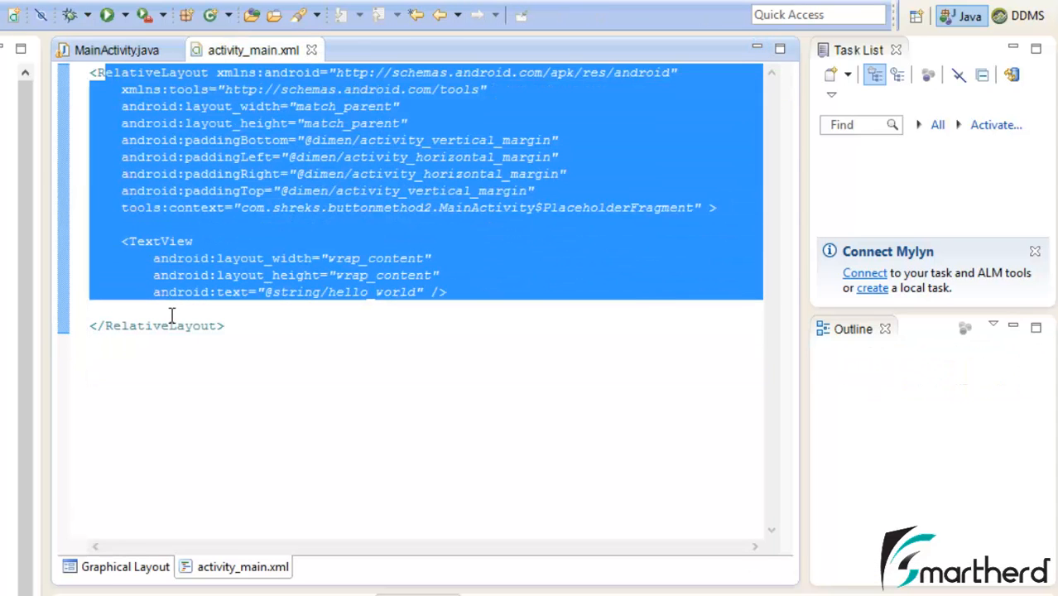
click(89, 308)
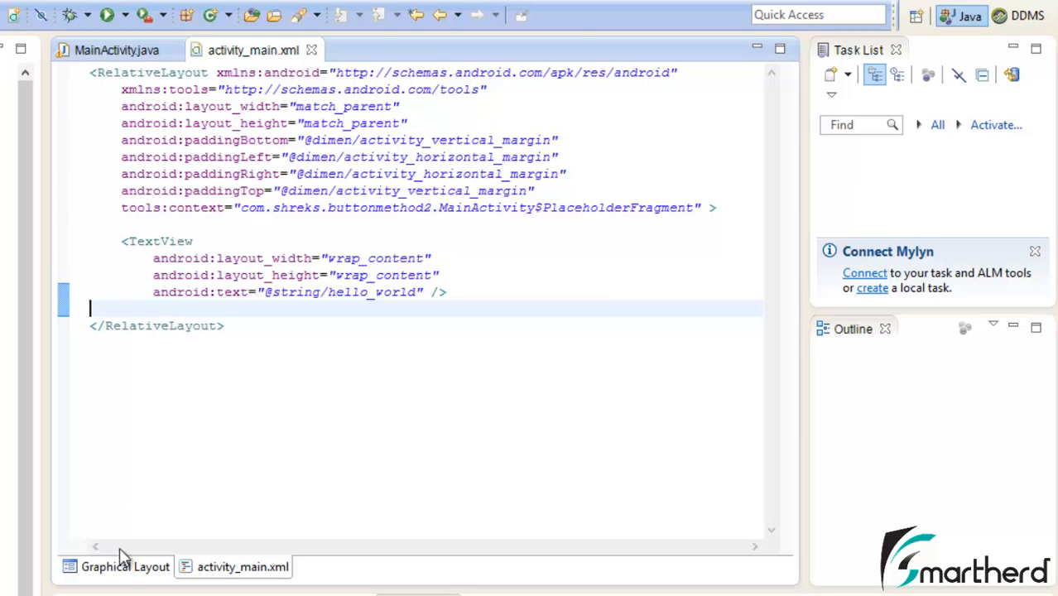
Delete the Hello world TextView, drop in a Button, and set its id to bfirst.
click(125, 566)
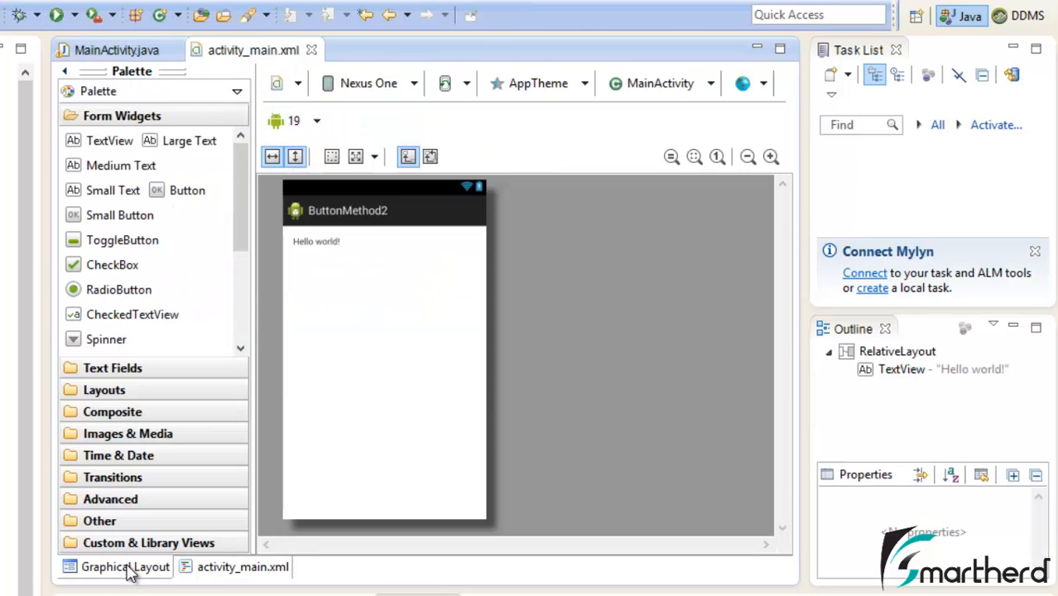
click(316, 241)
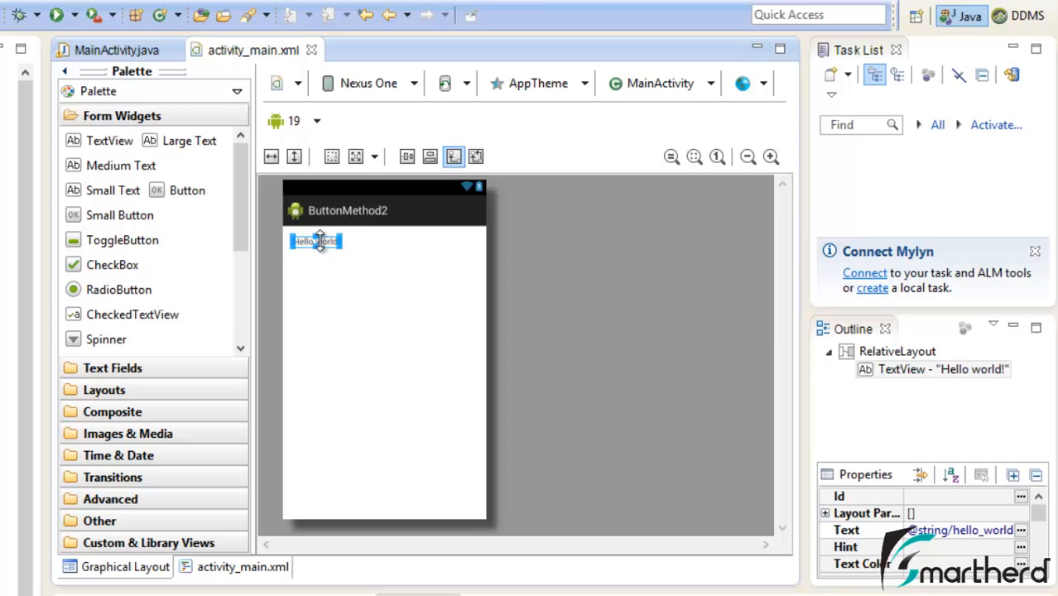
key(Delete)
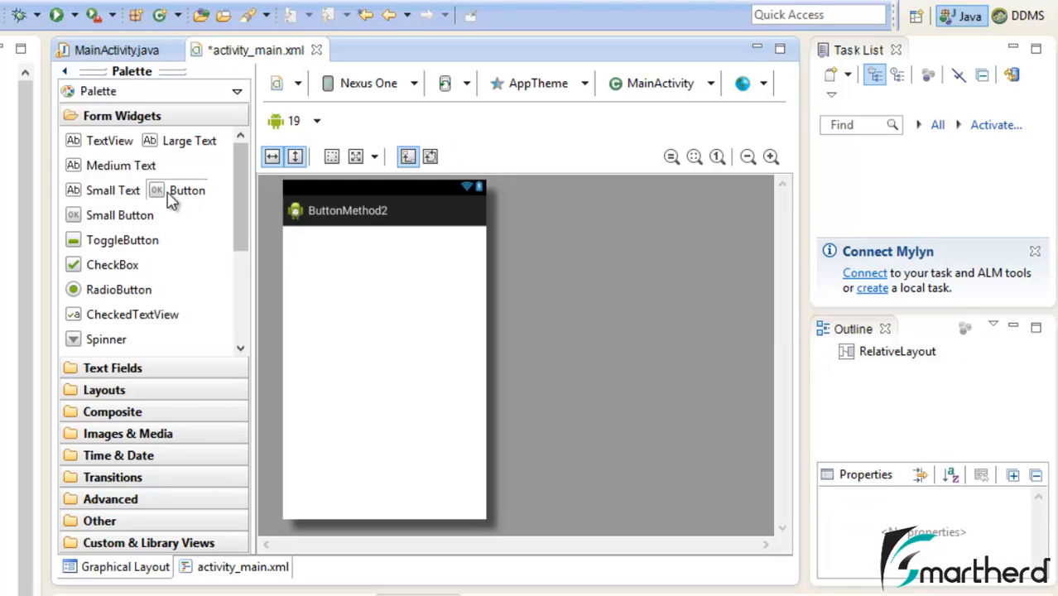
drag(176, 190, 330, 265)
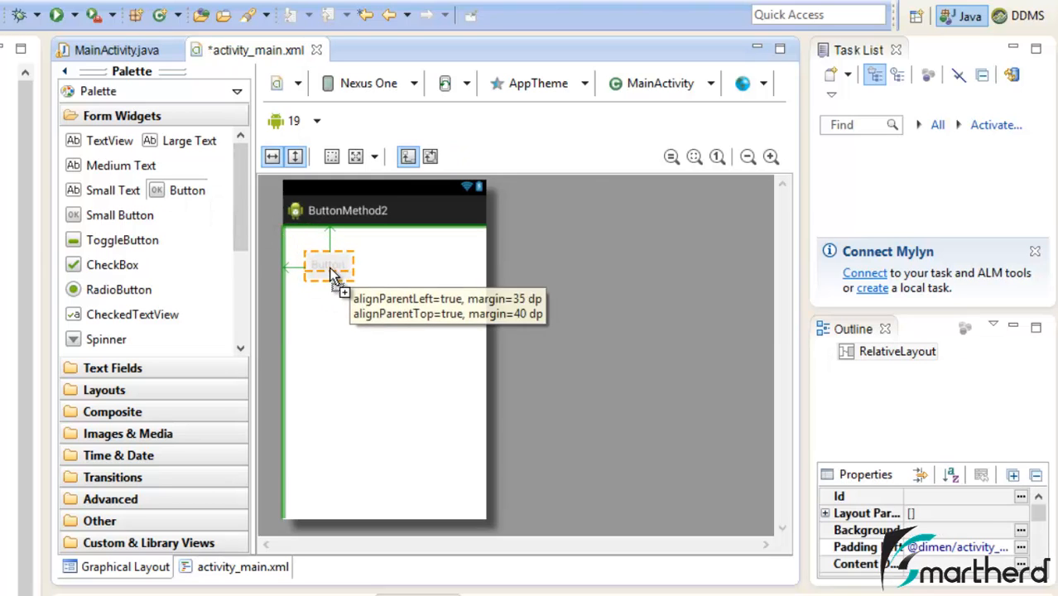
click(243, 566)
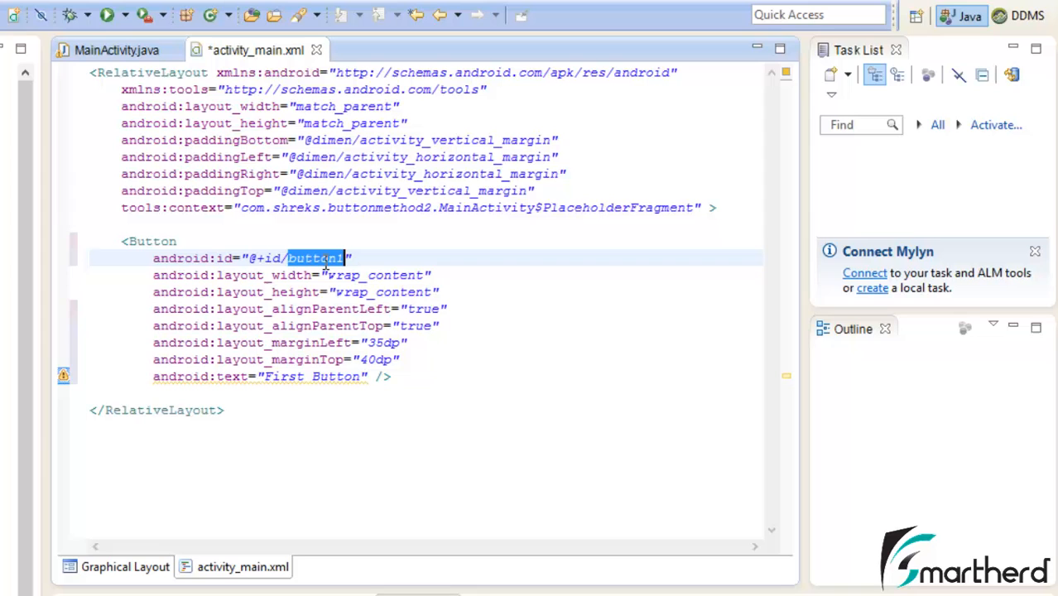
text(bfirst)
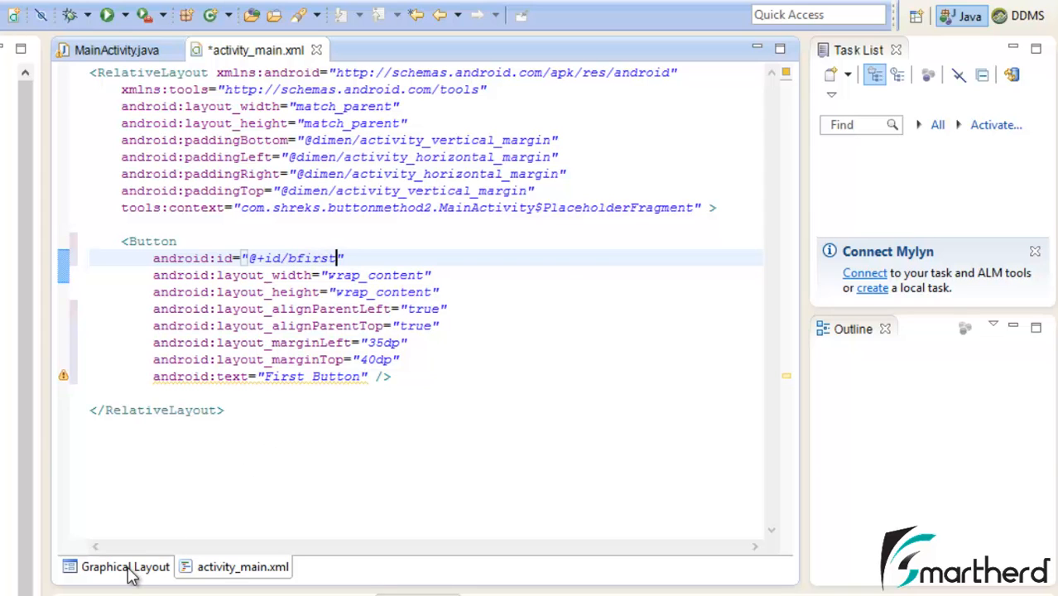
Drop a second Button below First Button, with id bsecond and label Second Button.
click(125, 566)
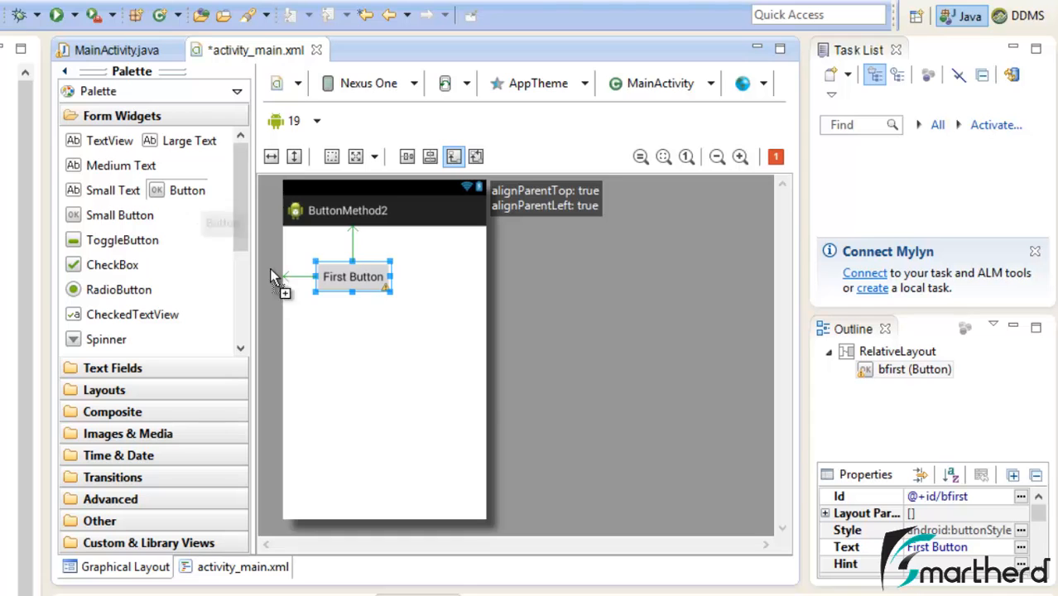
drag(188, 190, 366, 348)
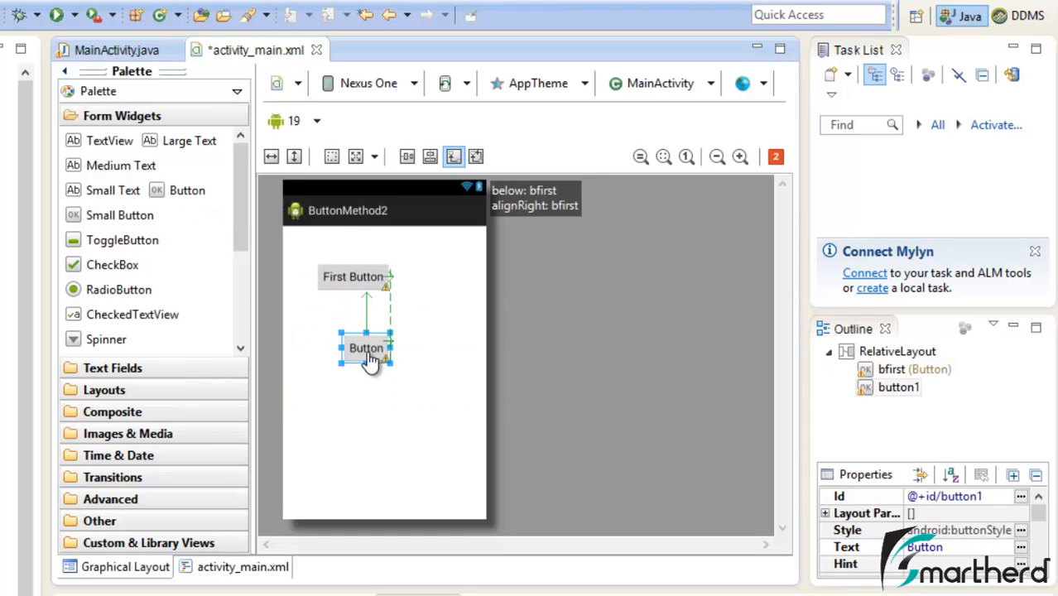
click(243, 566)
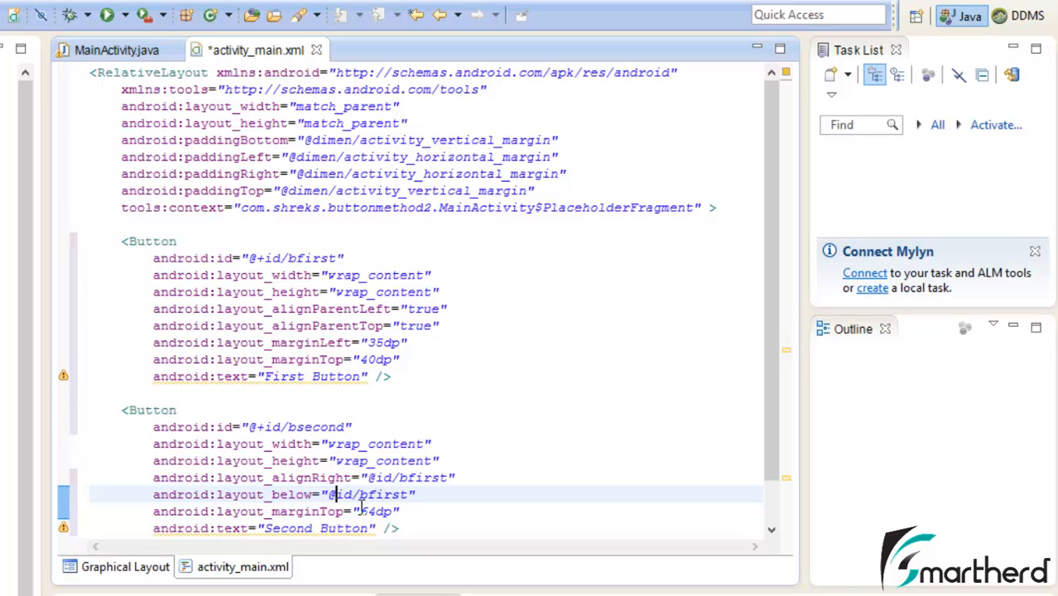
click(125, 566)
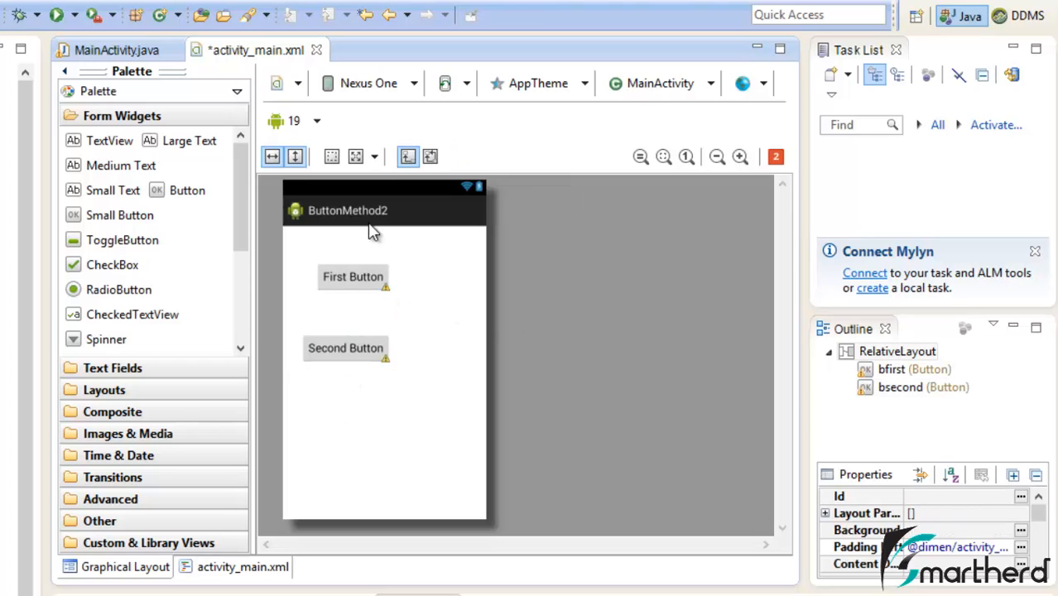
mouse_move(344, 292)
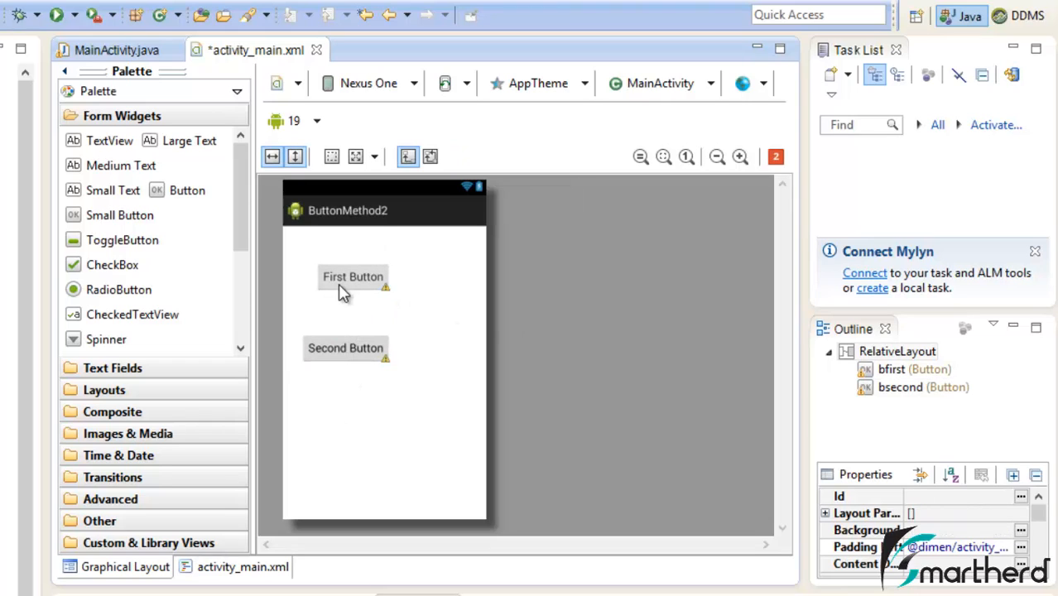
mouse_move(347, 311)
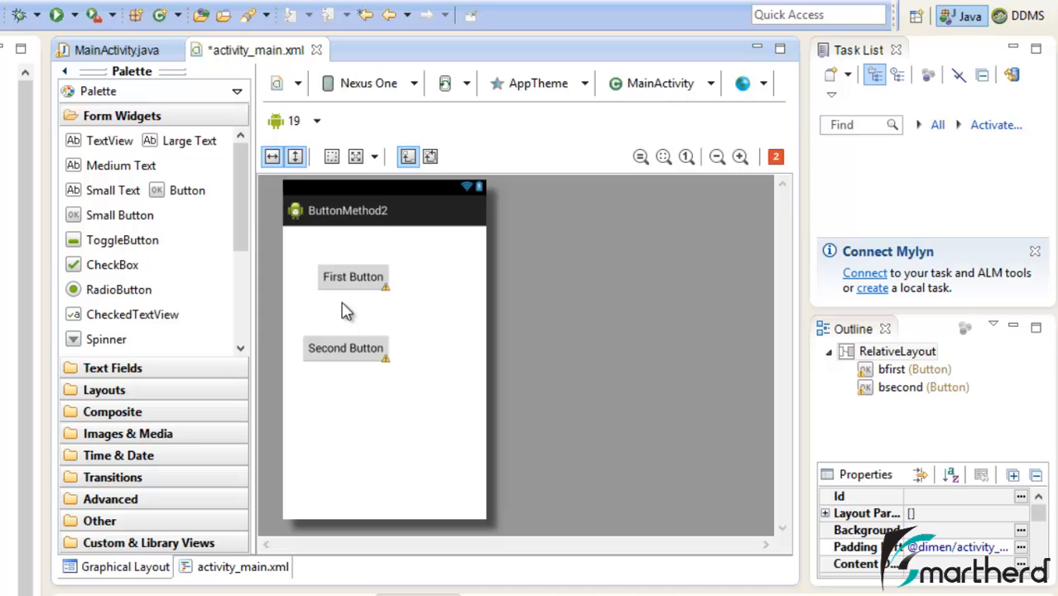
mouse_move(349, 304)
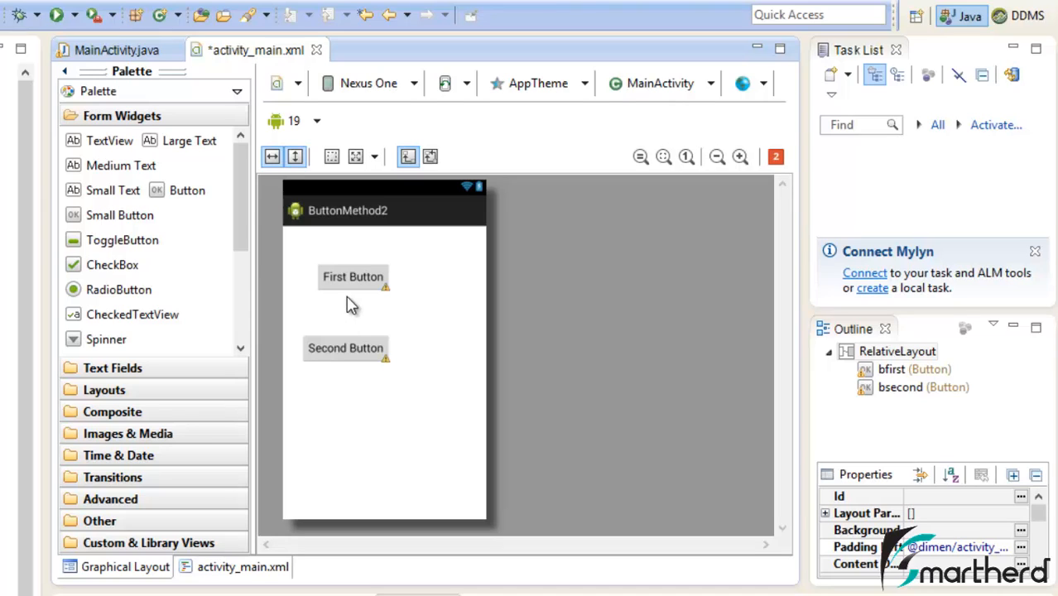
mouse_move(609, 277)
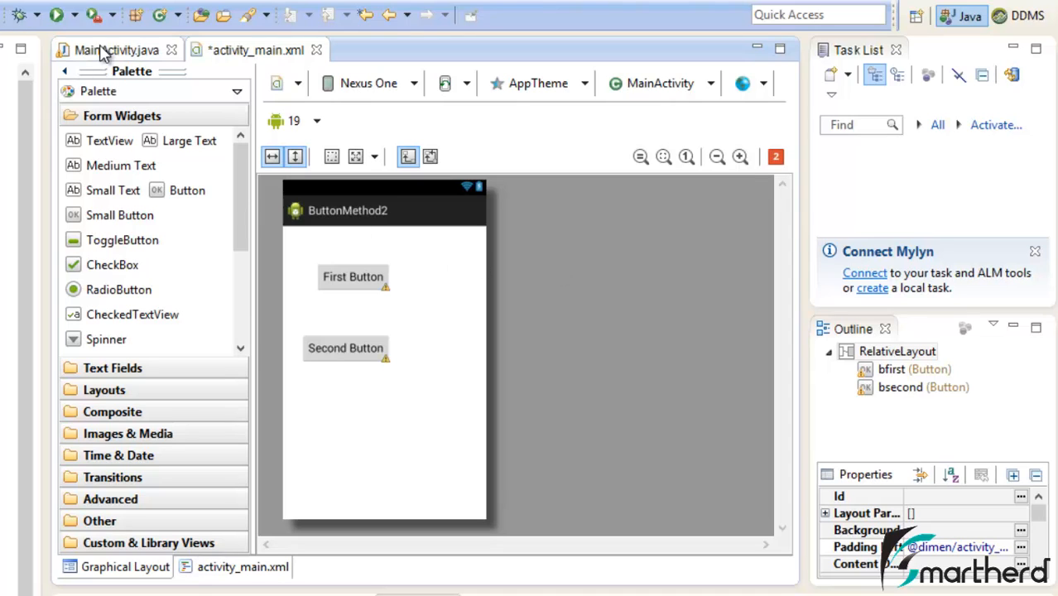
In MainActivity.java, declare Button fields butt_first and butt_second.
click(116, 50)
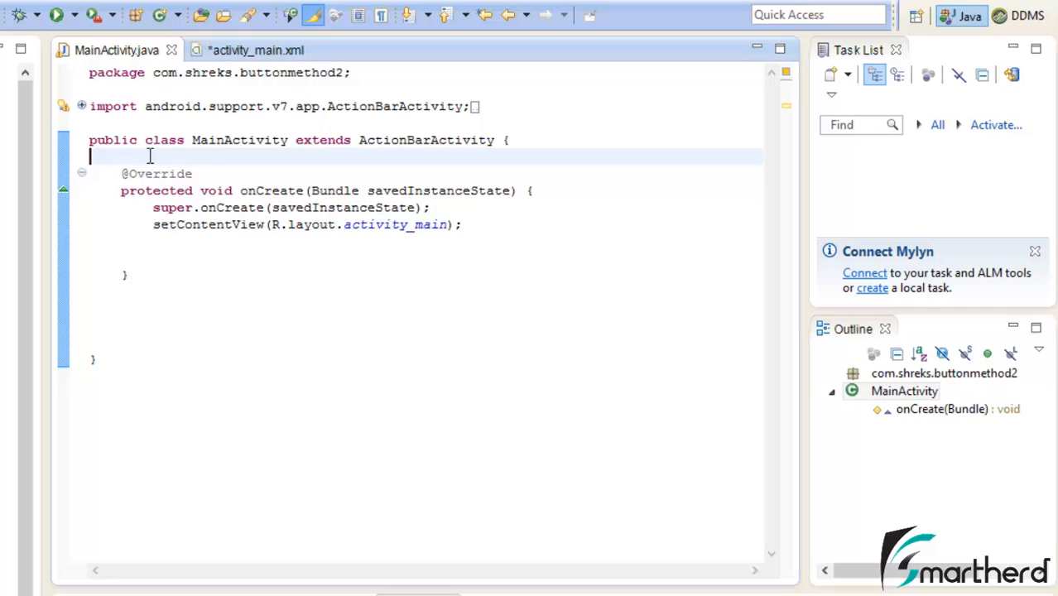
text(Button)
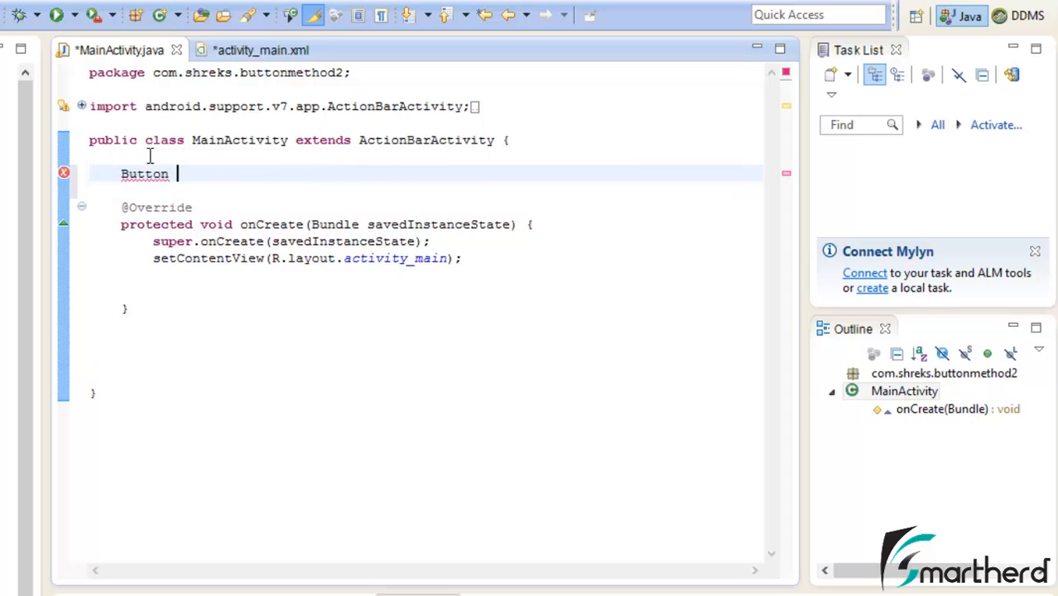
text(butt_fir)
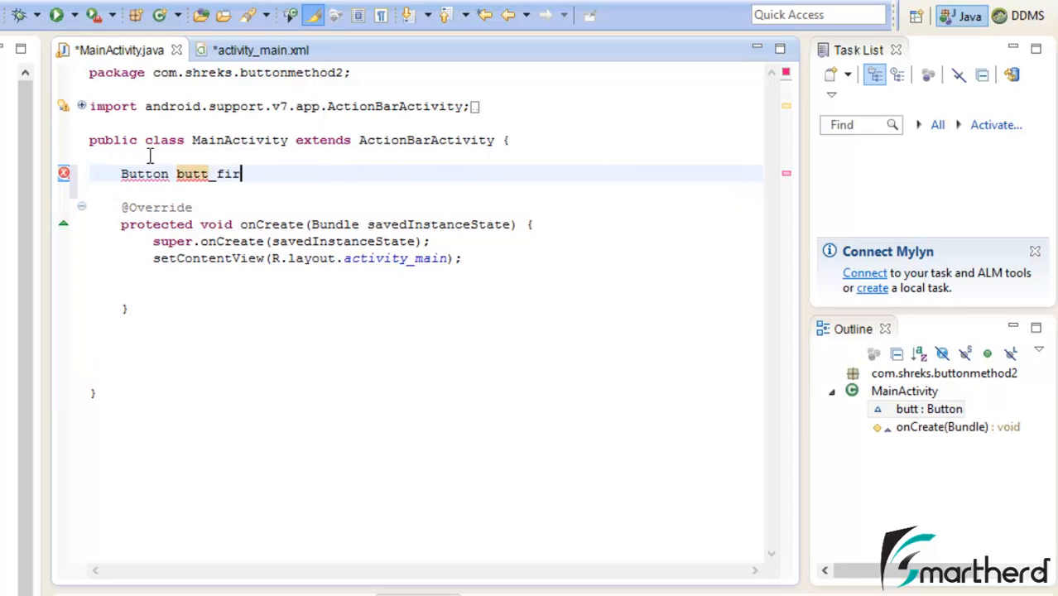
text(st, butt_second)
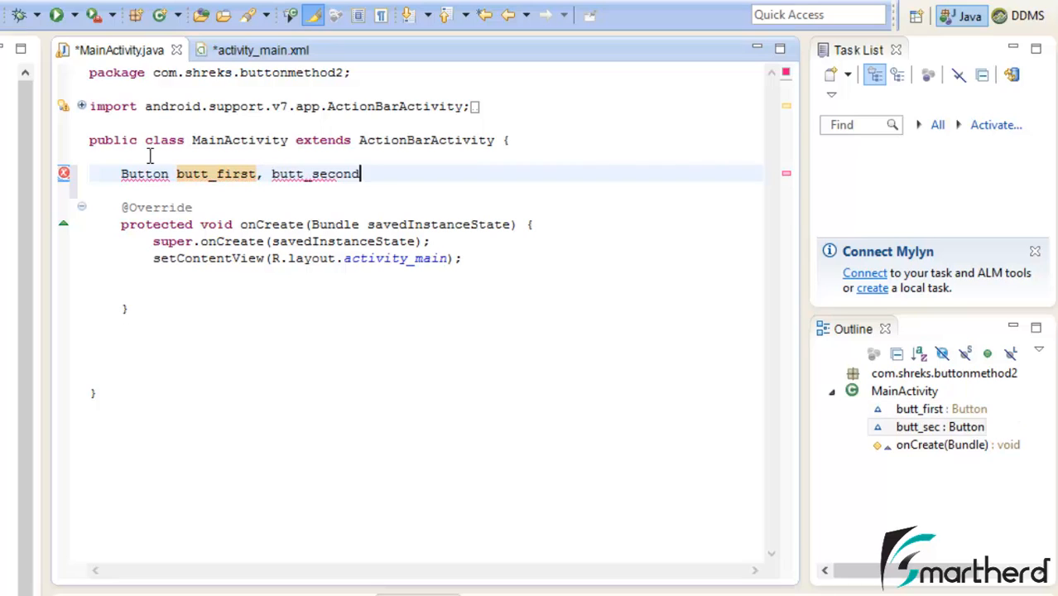
text(;)
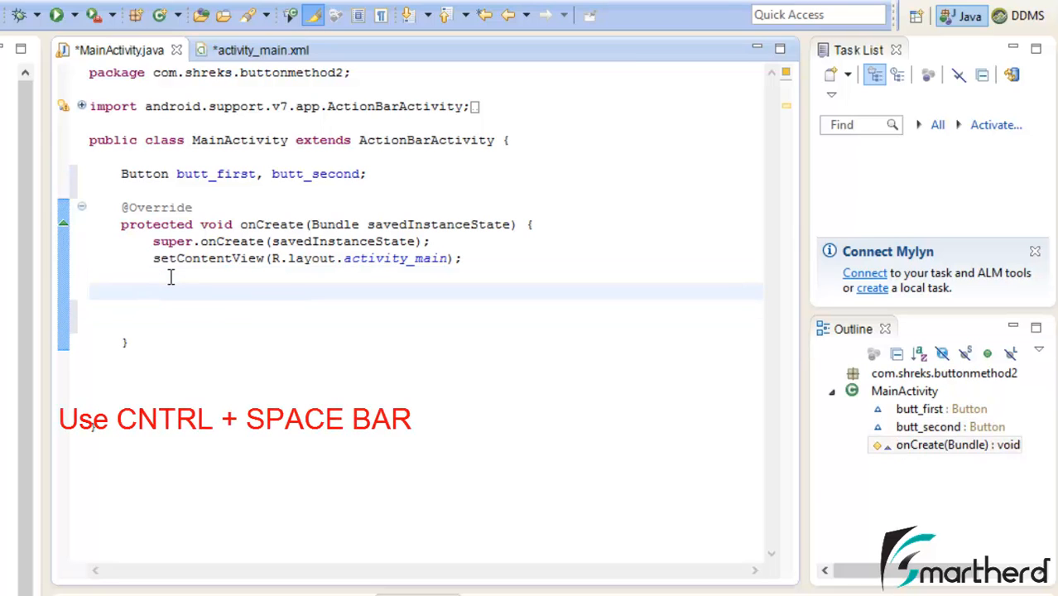
Assign butt_first and butt_second via findViewById to bfirst and bsecond in onCreate.
text(butt_first = (Button)findViewById(R.id.bfirst);)
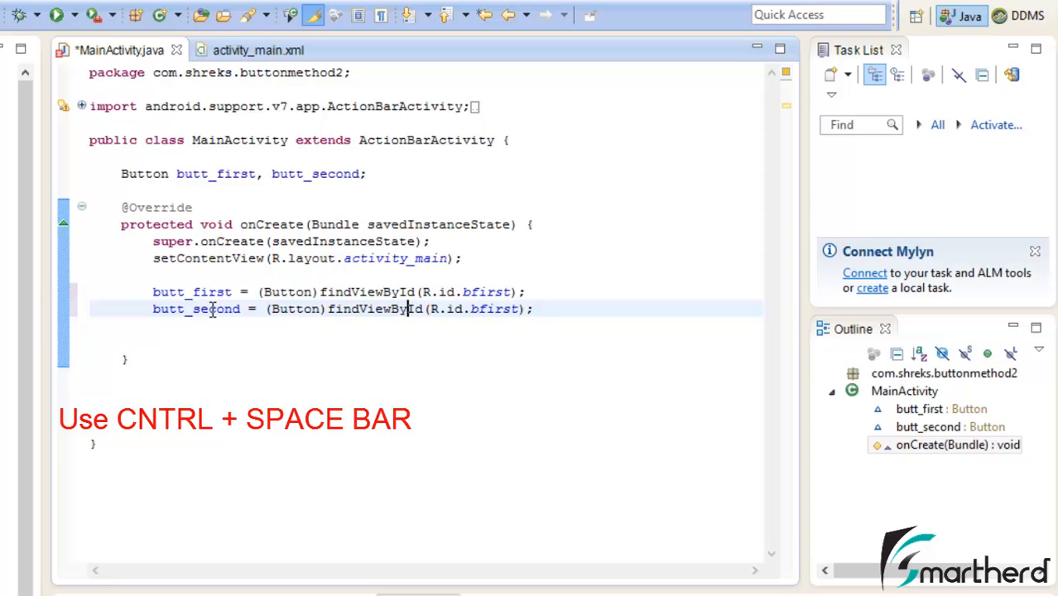
key(BackSpace)
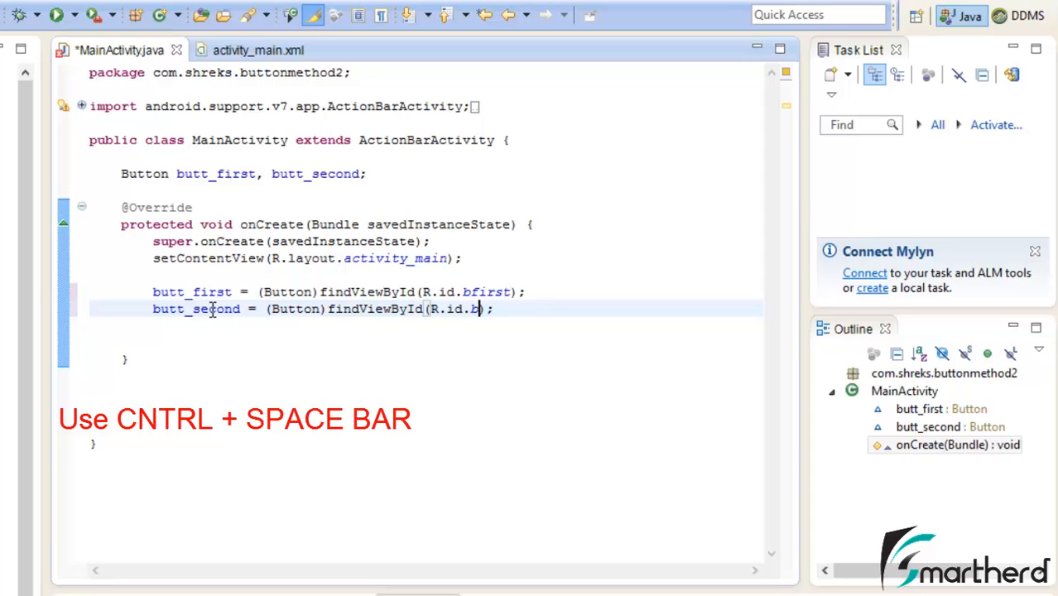
text(second)
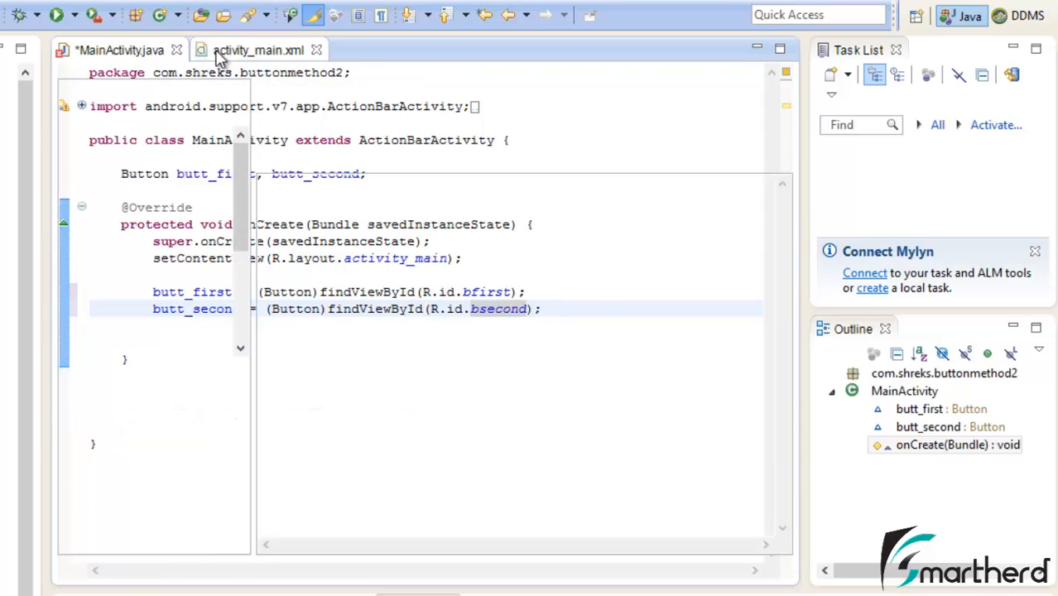
click(258, 49)
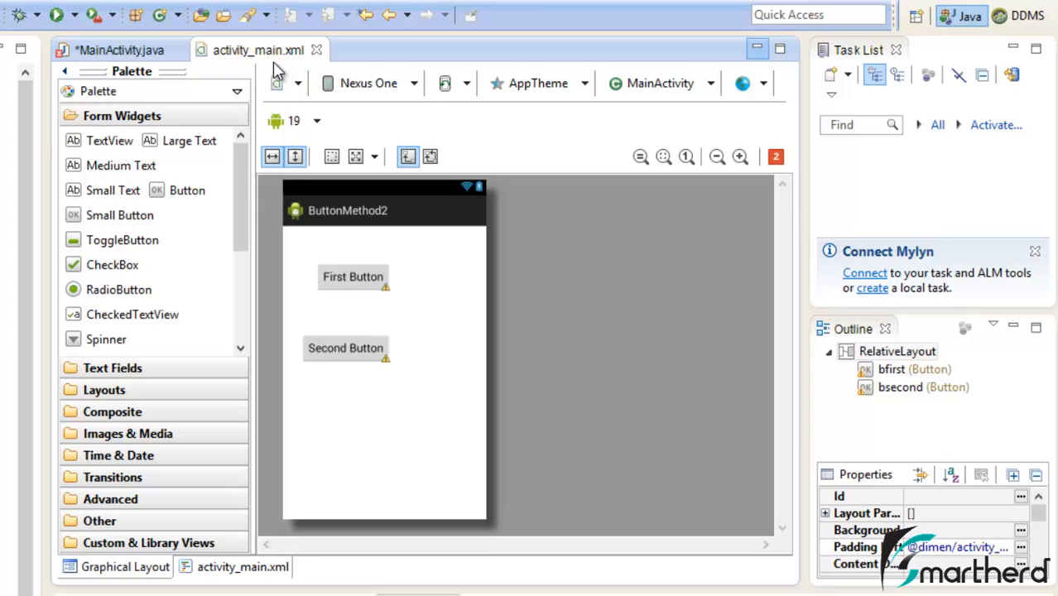
mouse_move(258, 49)
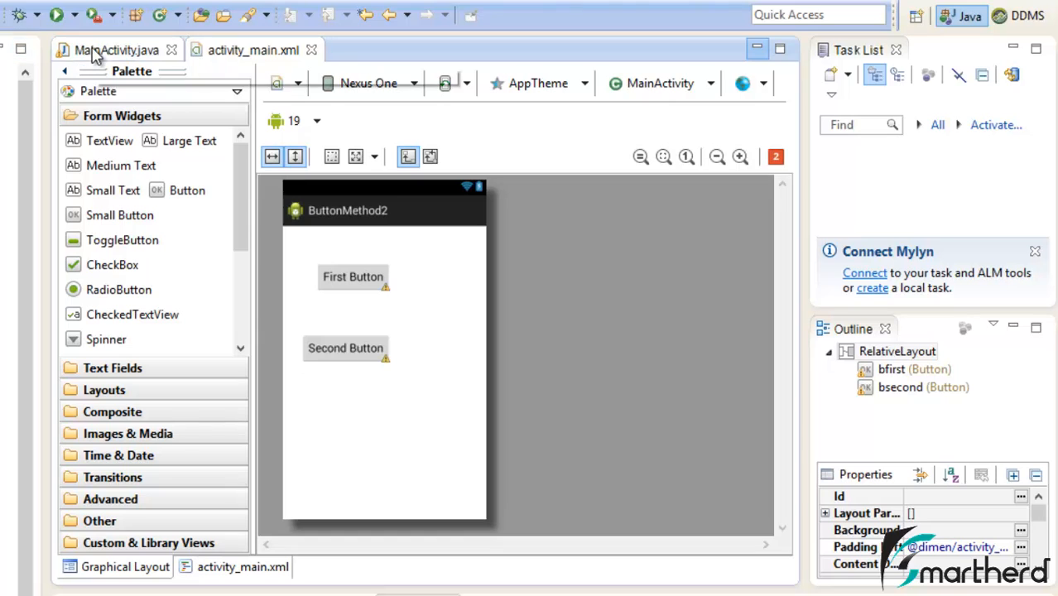
click(116, 50)
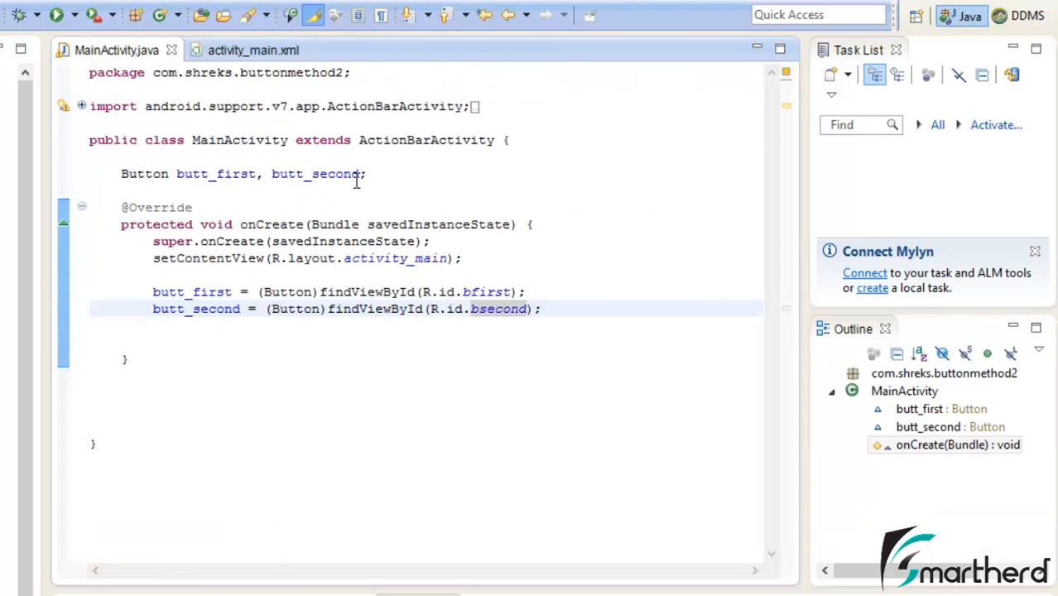
Attach an anonymous OnClickListener to butt_first and import android.view.View.OnClickListener.
click(222, 335)
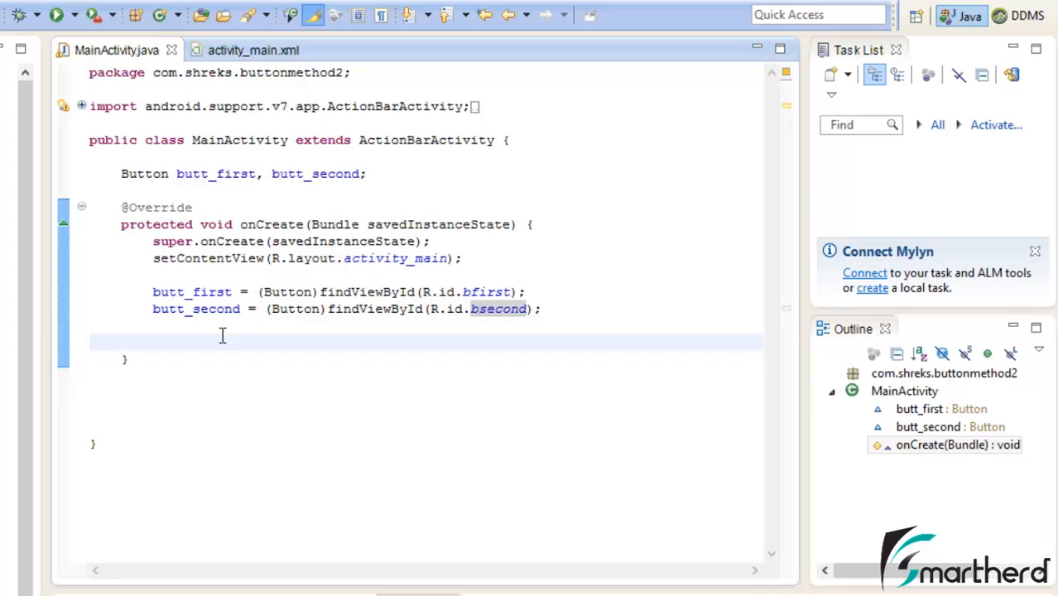
key(enter)
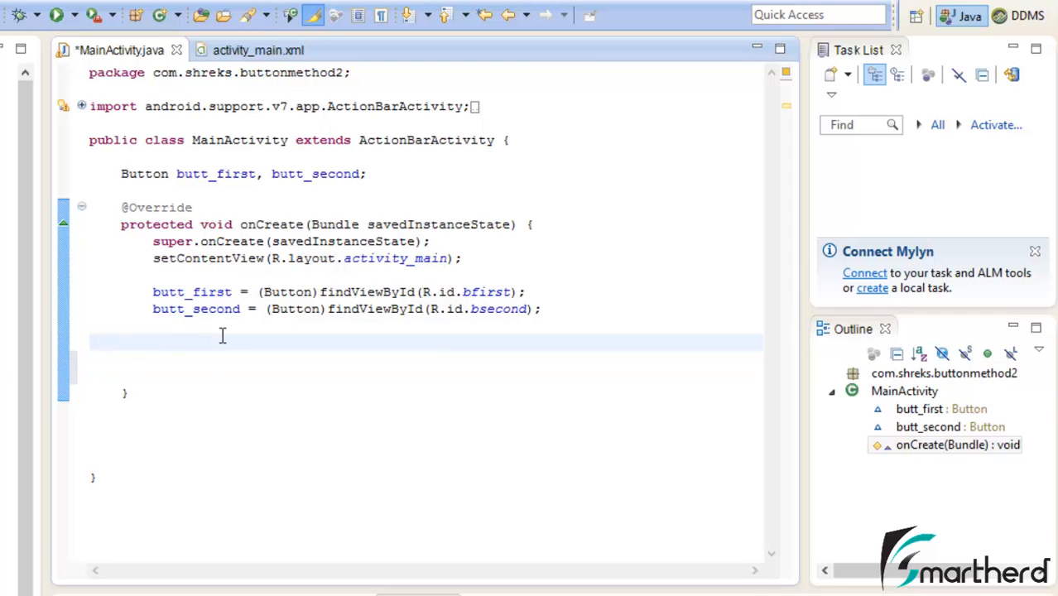
text(butt_first.s)
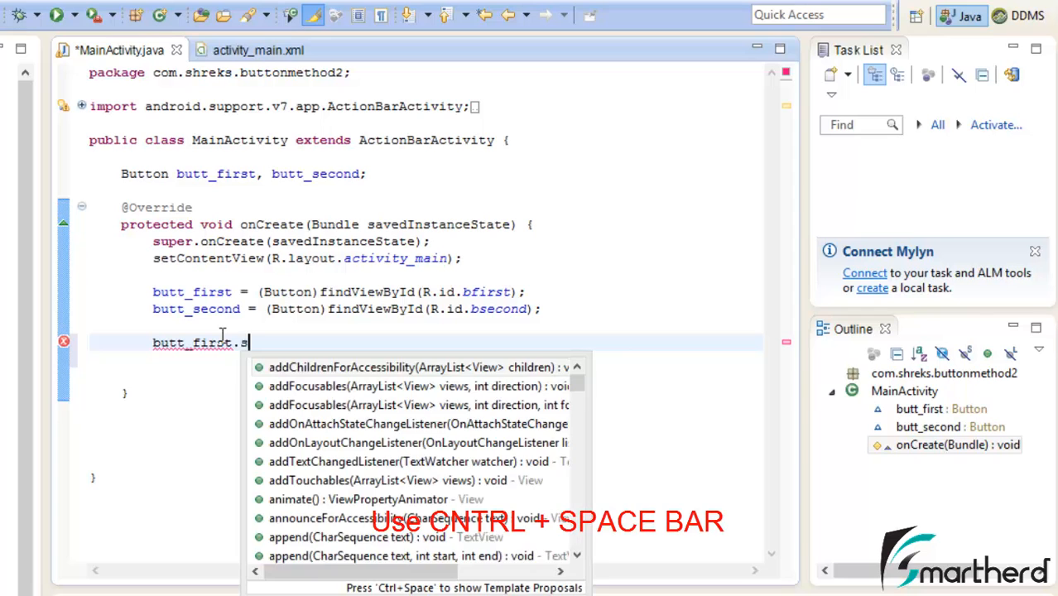
text(eton)
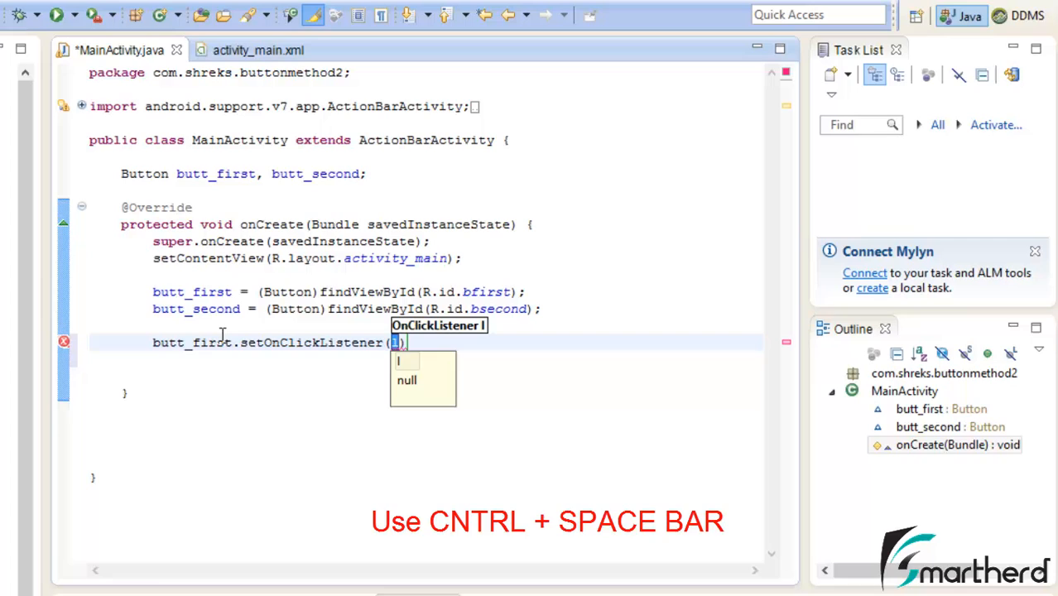
text(new)
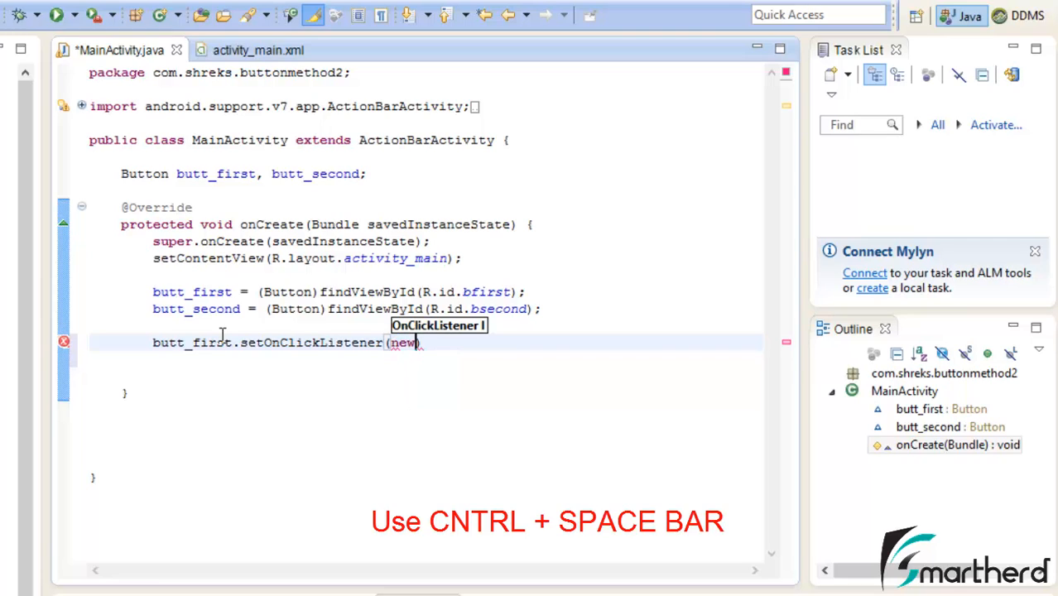
text(onc)
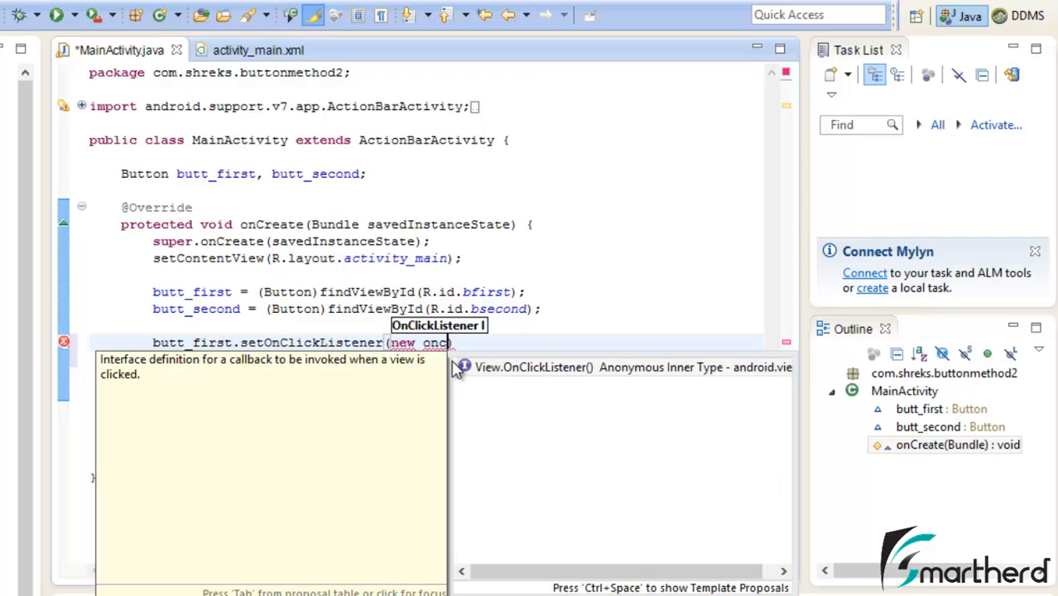
click(633, 367)
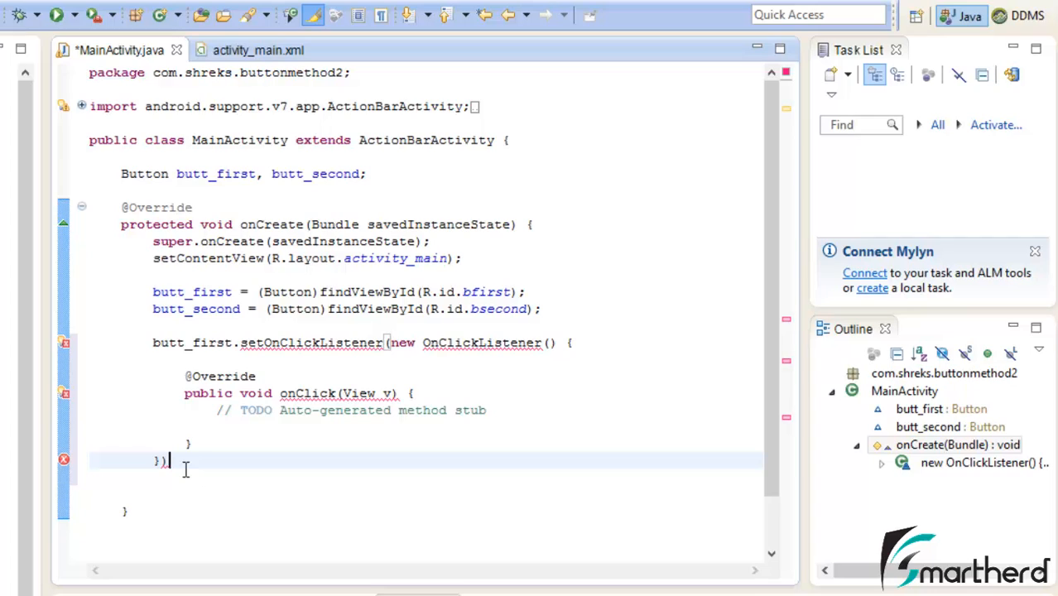
text(;)
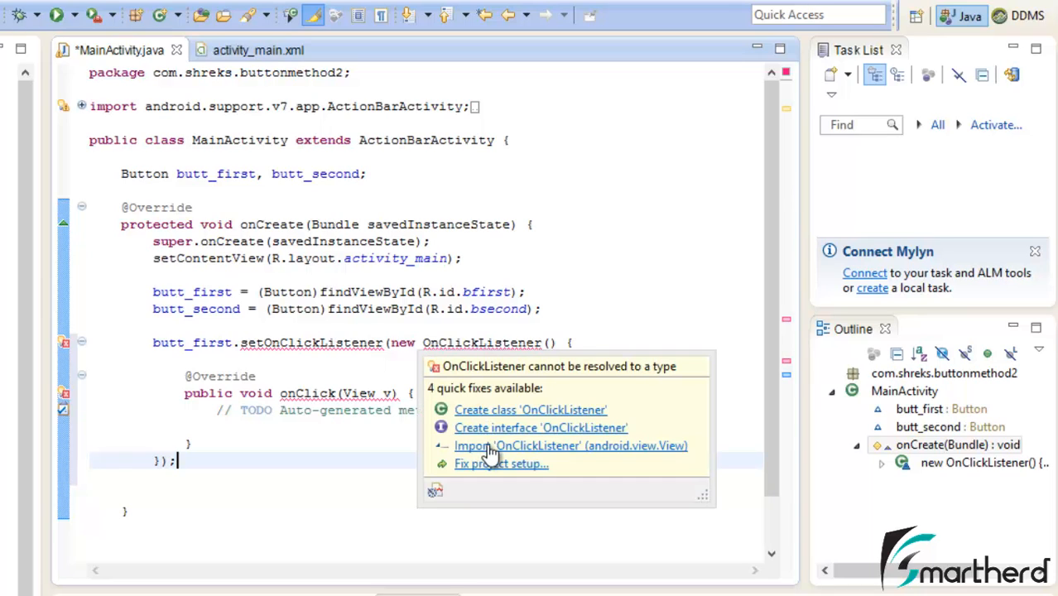
mouse_move(555, 455)
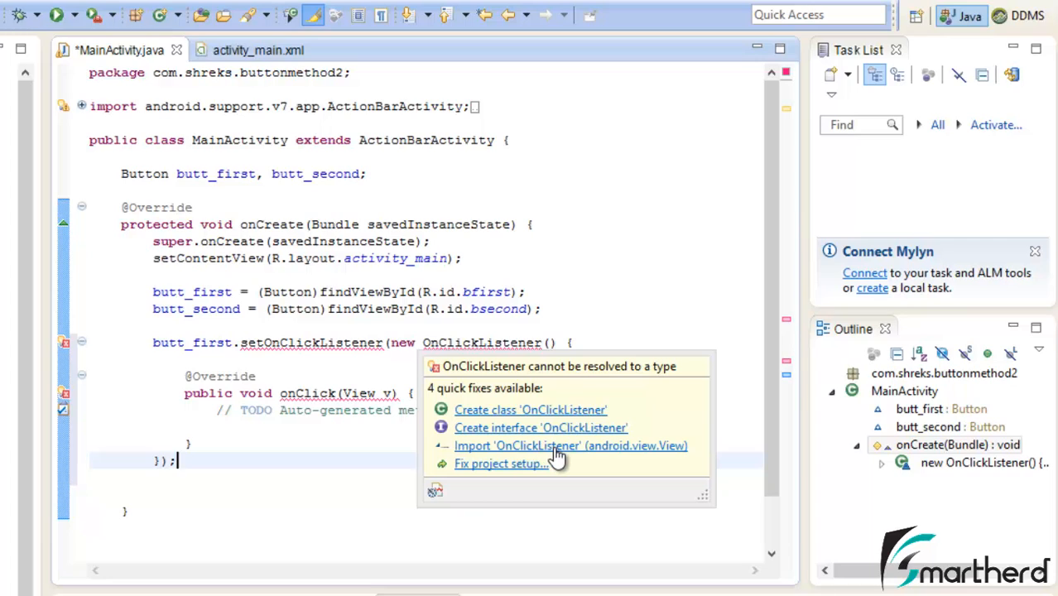
click(571, 446)
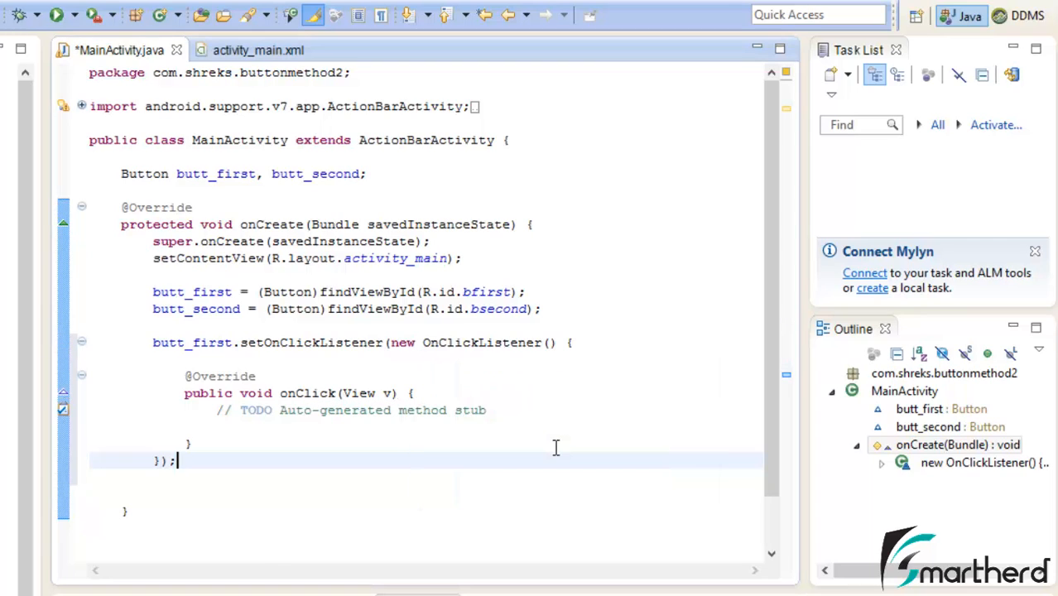
mouse_move(205, 422)
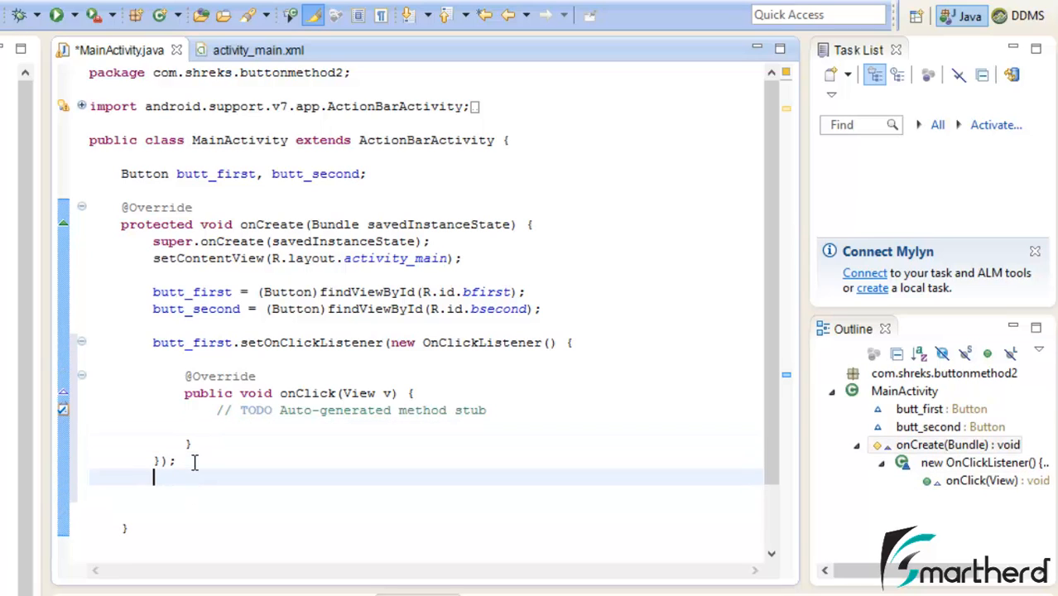
Write butt_second.setOnClickListener(new OnClickListener() {...}); below the first listener.
text(butt_second.setOnClickListener(new OnClickListener() {)
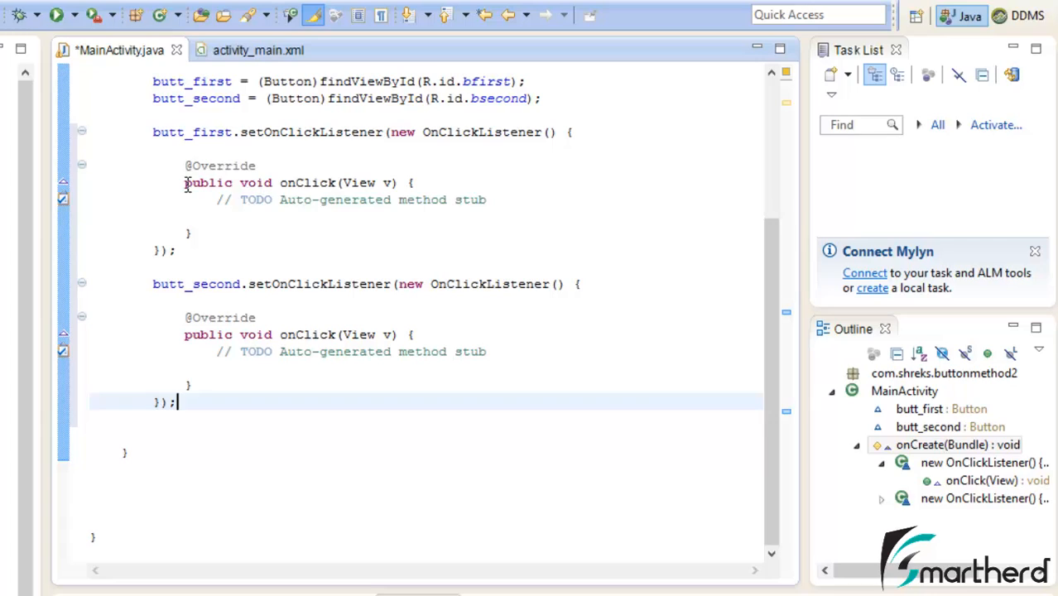
Add Log.d("shreks", ...) calls logging each button's click message inside the onClick bodies.
click(219, 216)
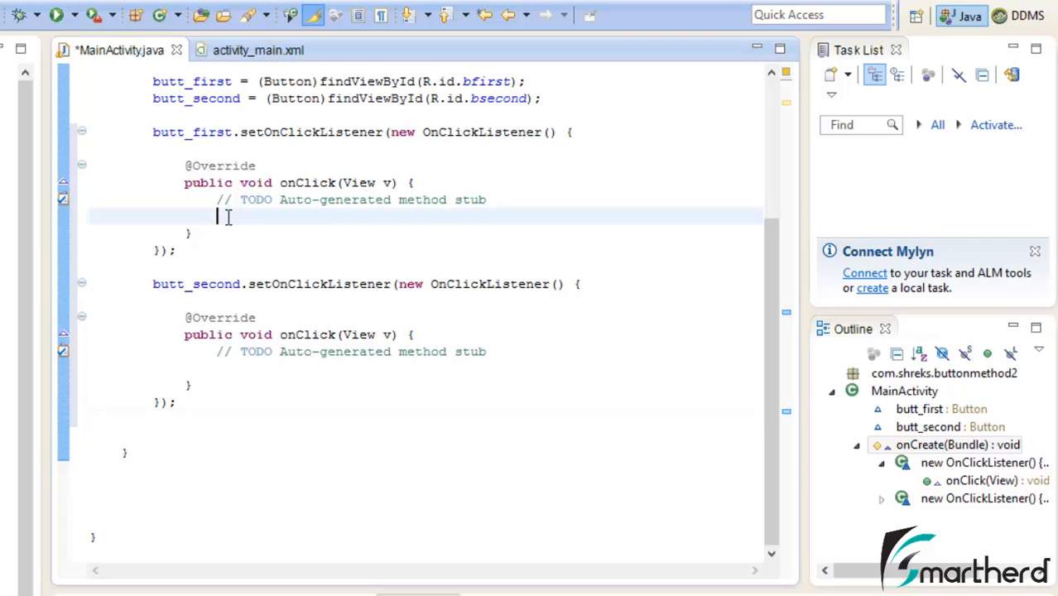
text(Log.d("shreks", "second Button was clicked)
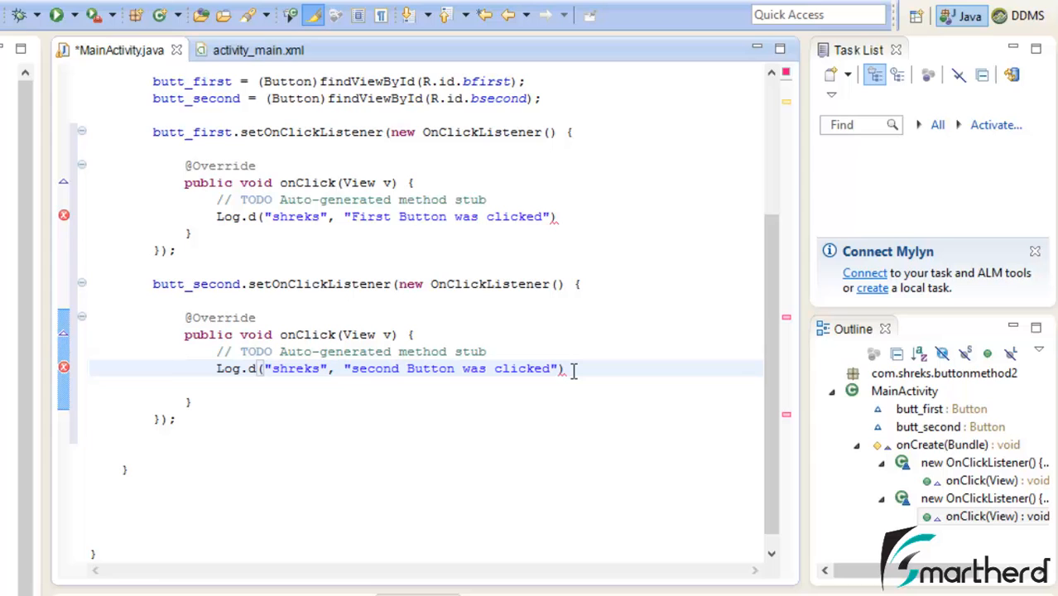
click(563, 216)
text(;)
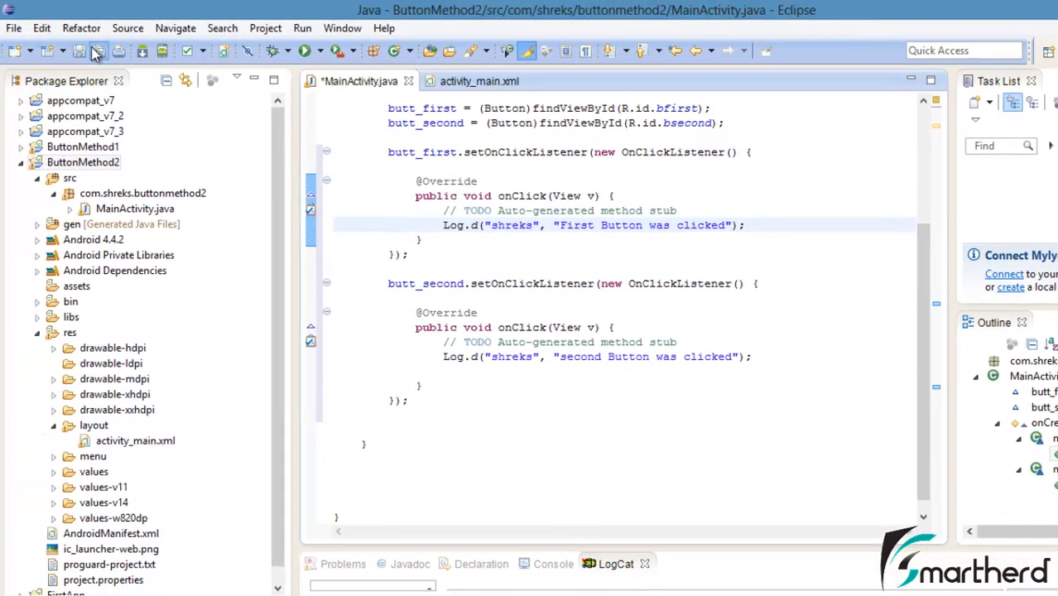
Set the run configuration's project to ButtonMethod2 and apply it.
right_click(81, 162)
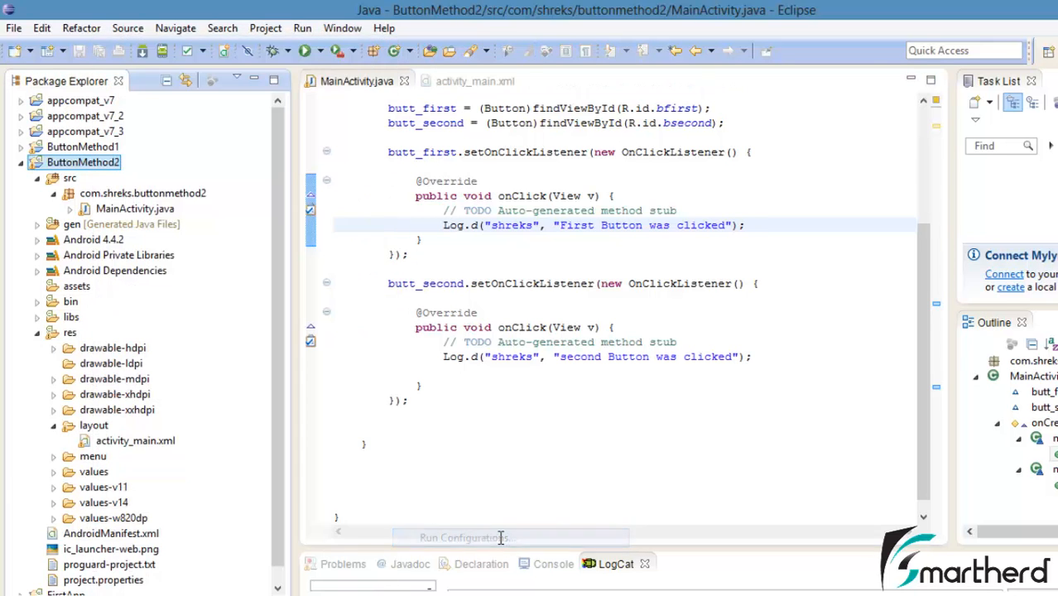
click(464, 538)
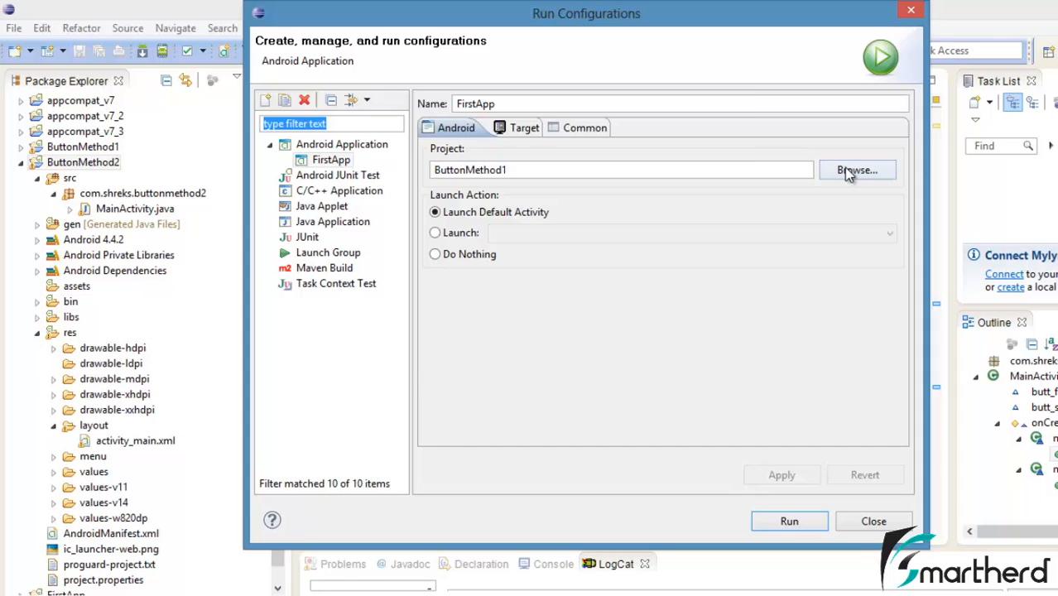
click(857, 169)
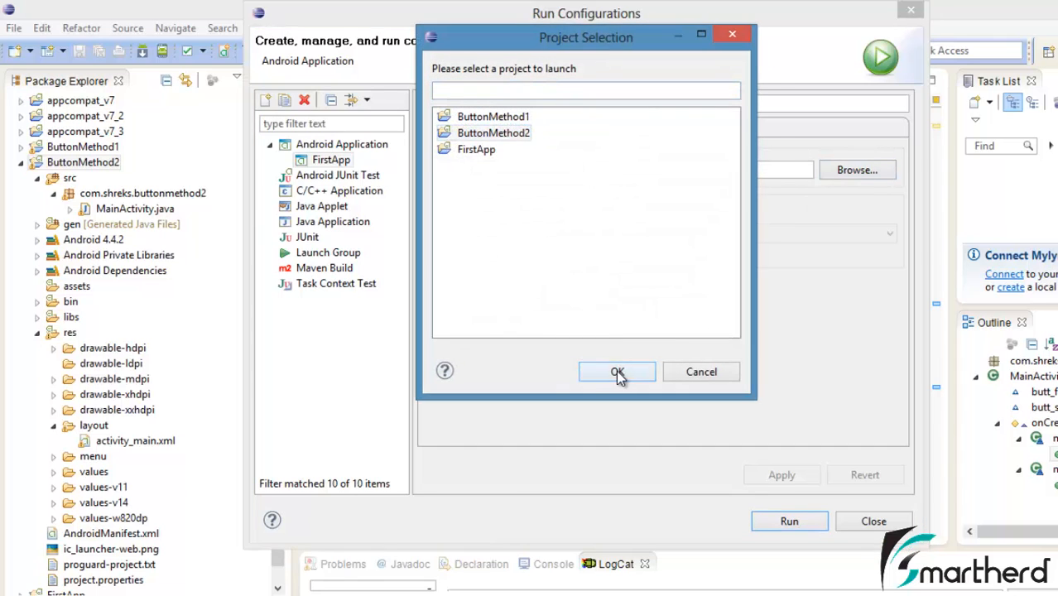
click(616, 372)
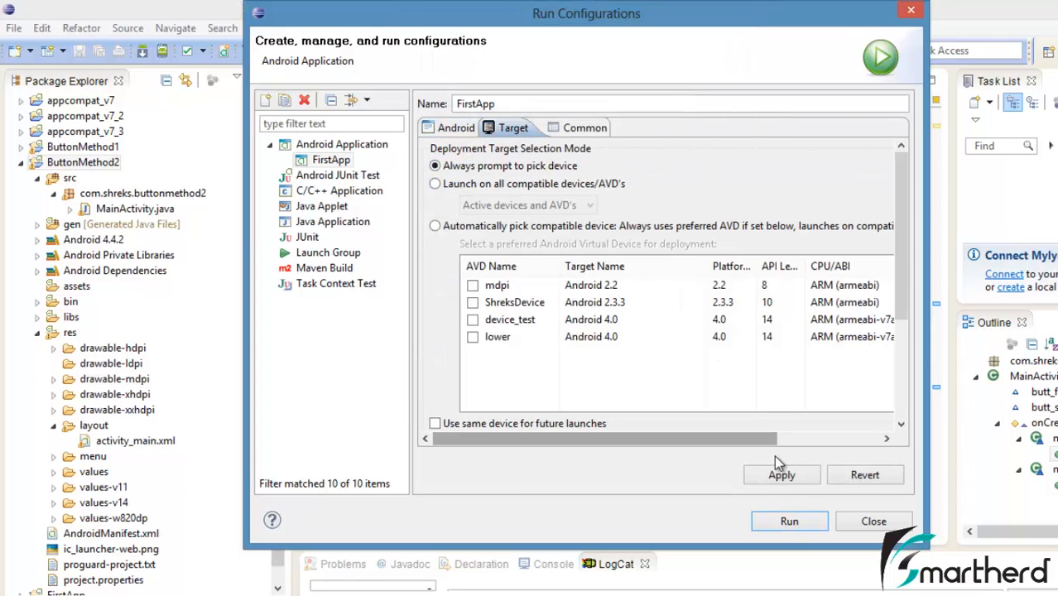
click(874, 520)
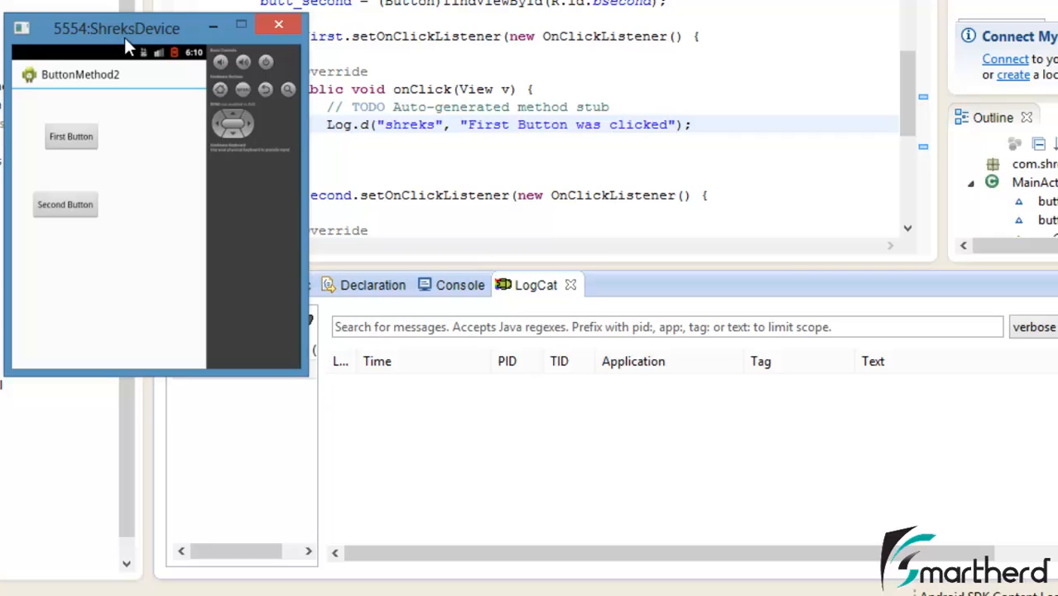
mouse_move(76, 139)
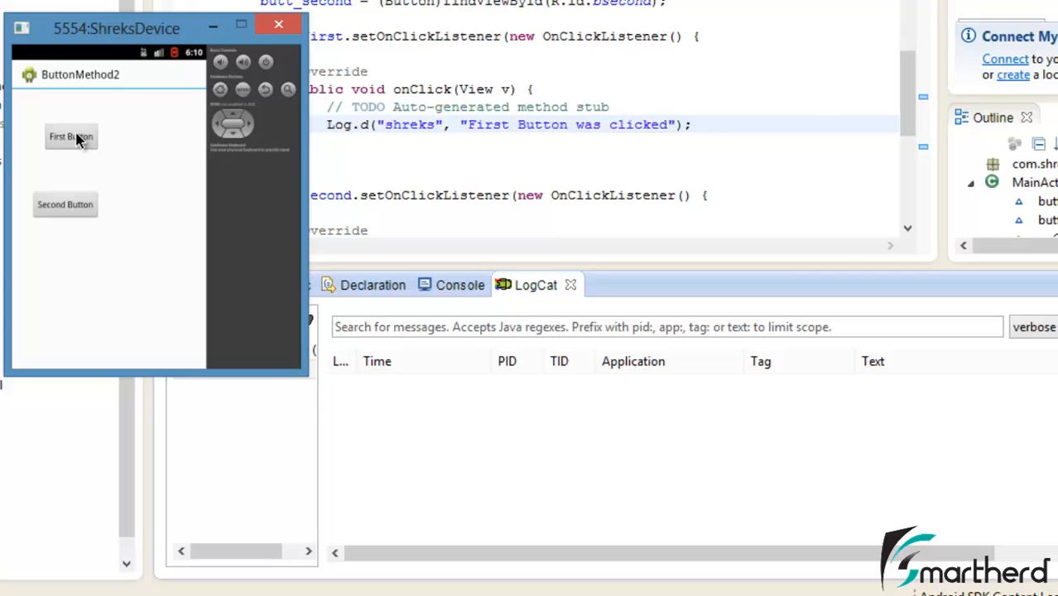
mouse_move(90, 237)
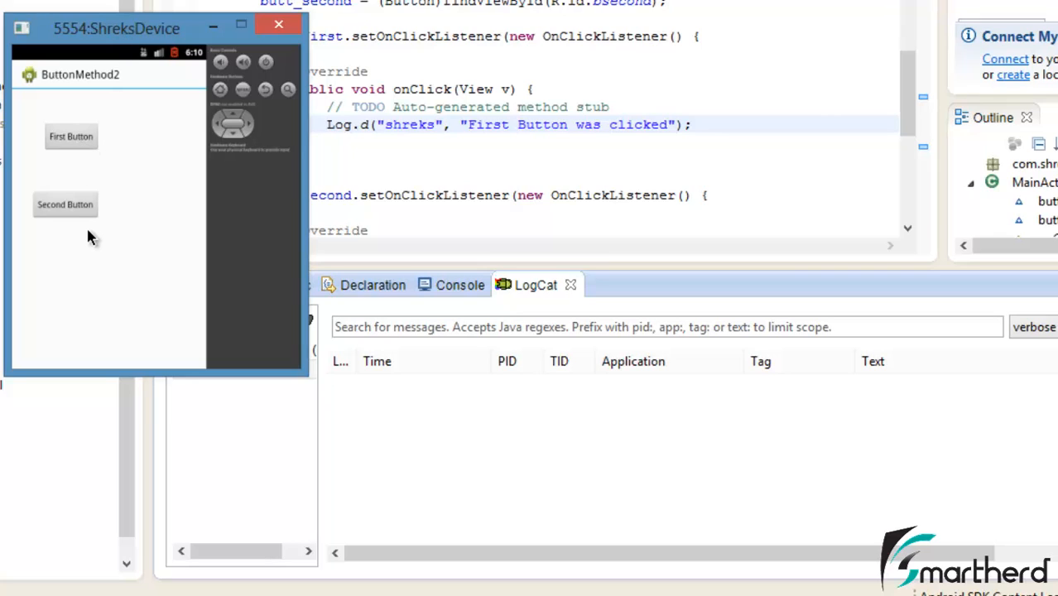
Tap First Button and then Second Button in the emulator to log both messages.
click(71, 136)
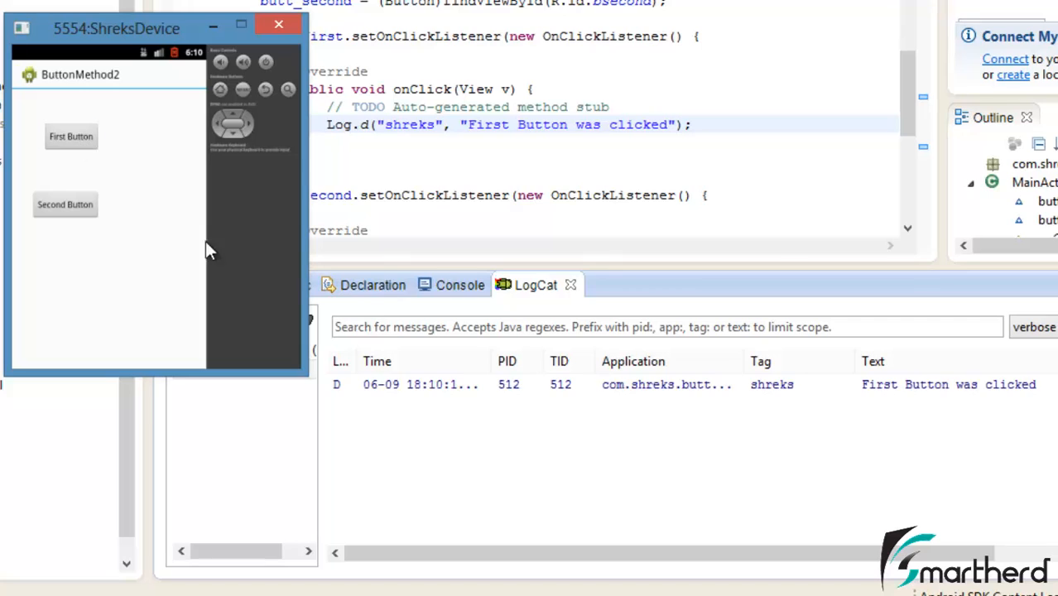
mouse_move(78, 68)
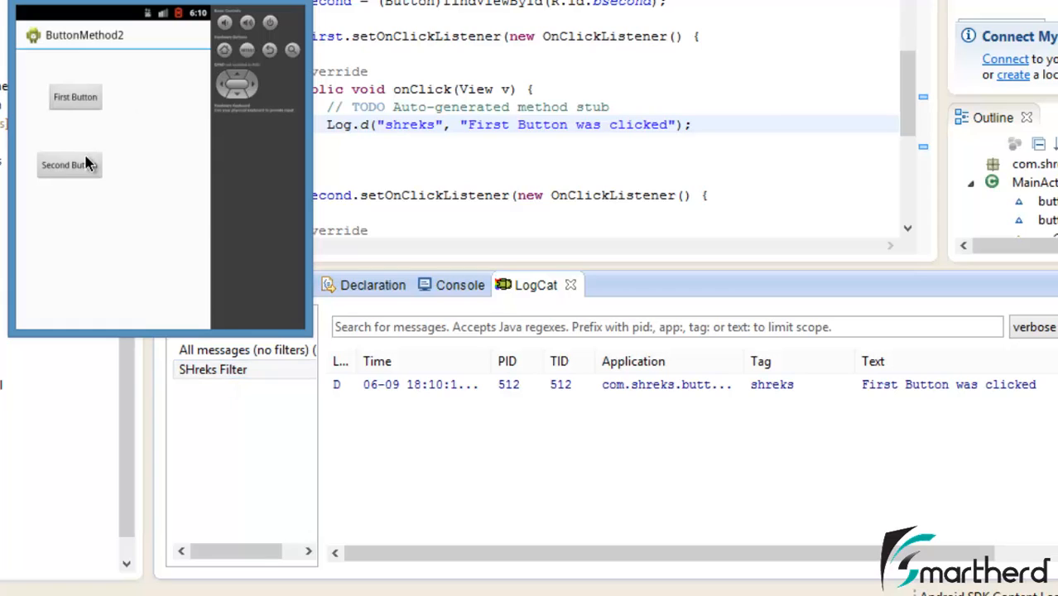
click(69, 164)
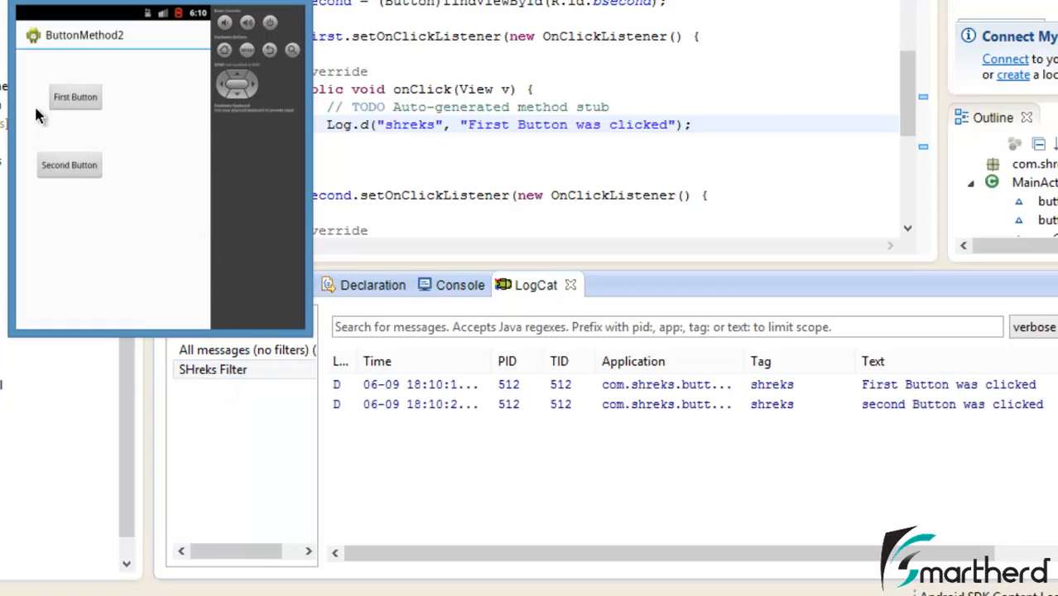